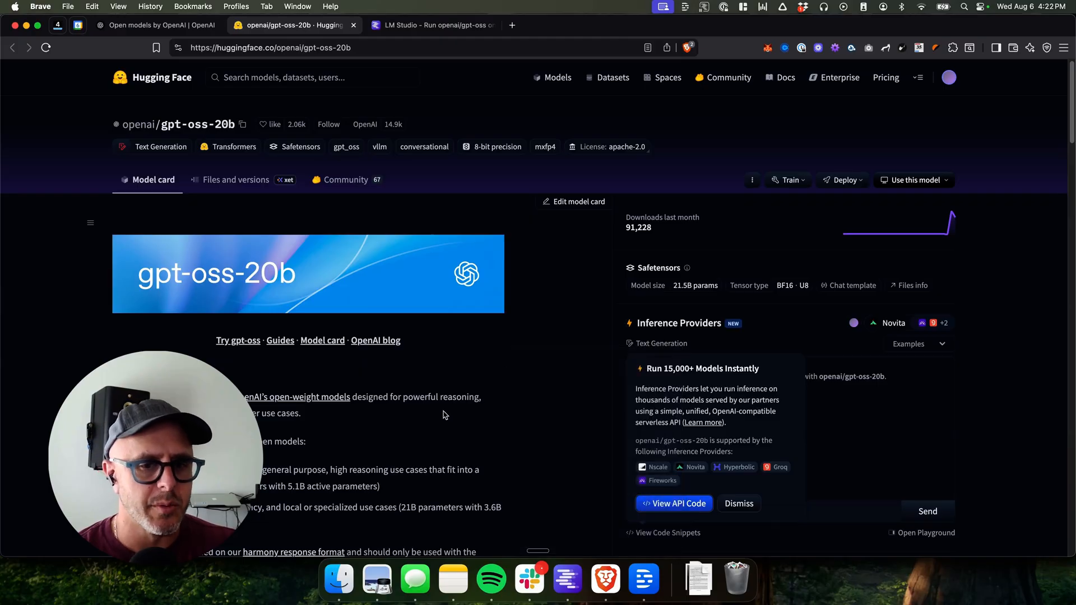
Drag the LM Studio icon onto the Applications folder to install it
click(431, 25)
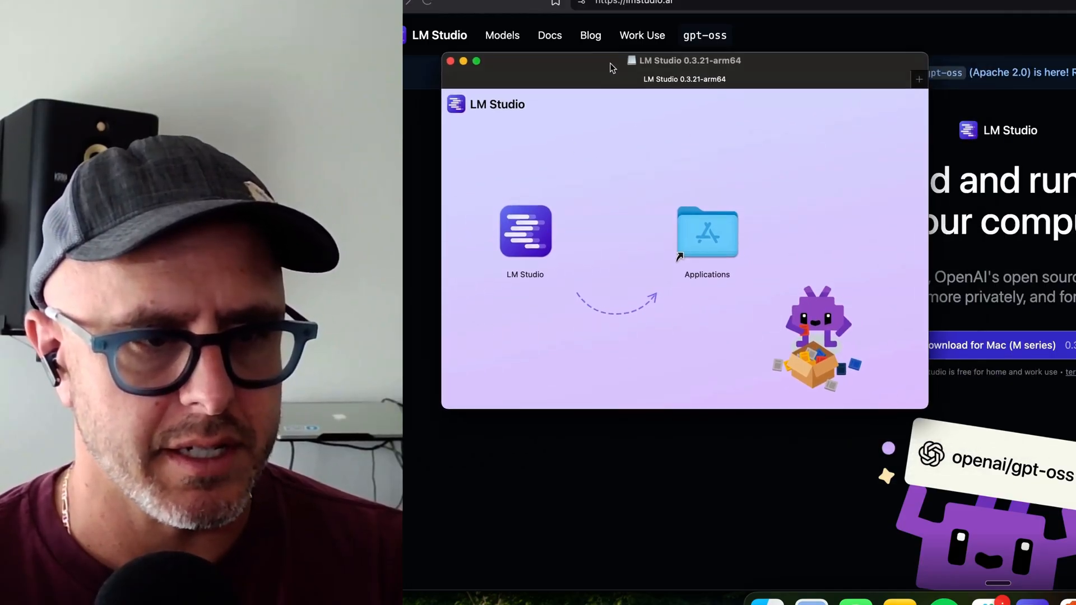
drag(525, 231, 706, 232)
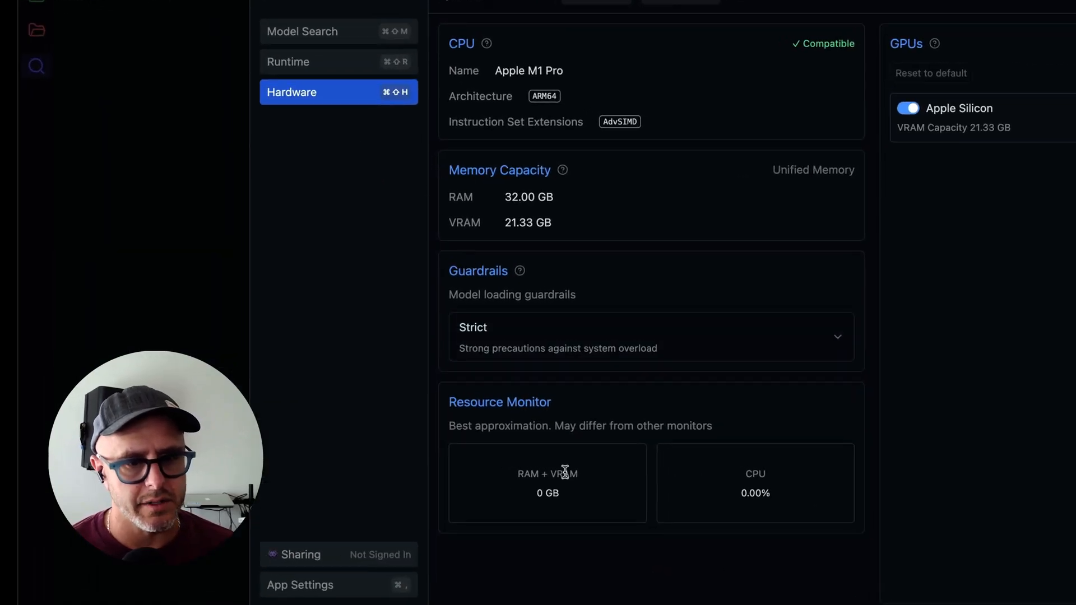
mouse_move(808, 386)
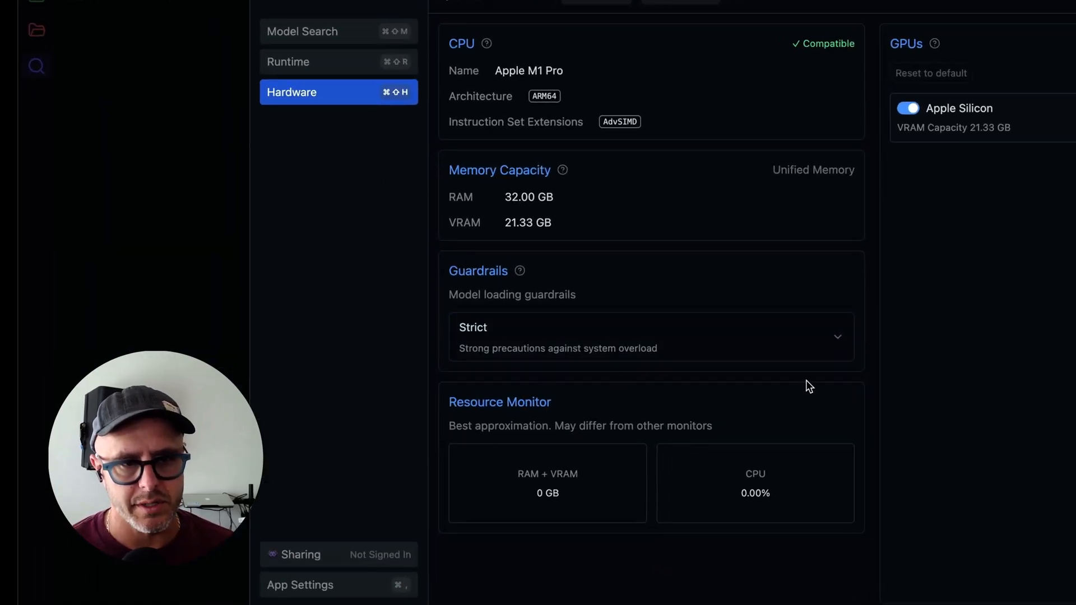
mouse_move(826, 377)
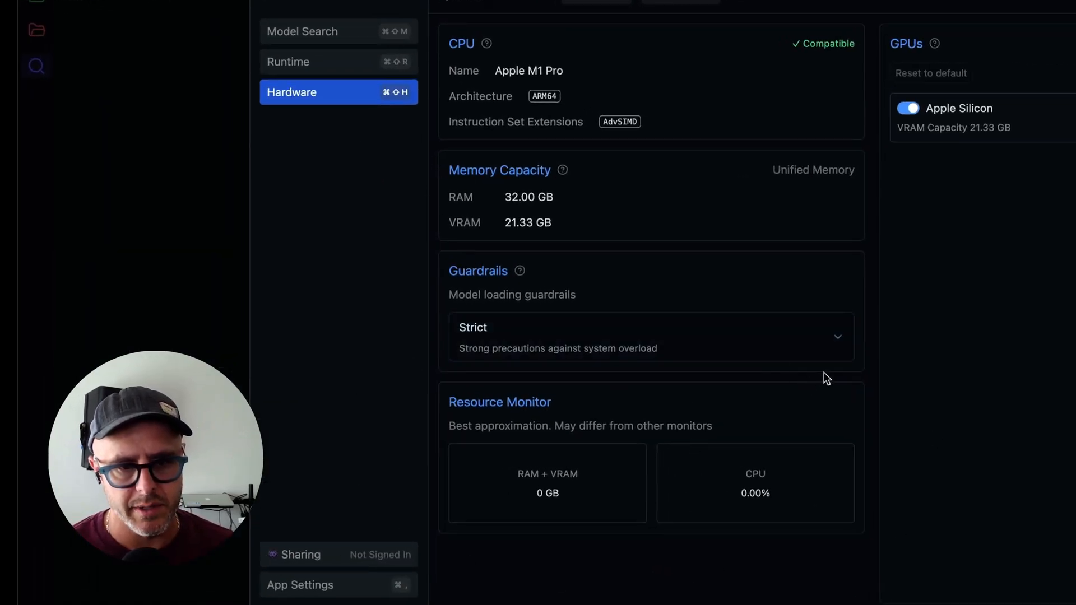
mouse_move(877, 410)
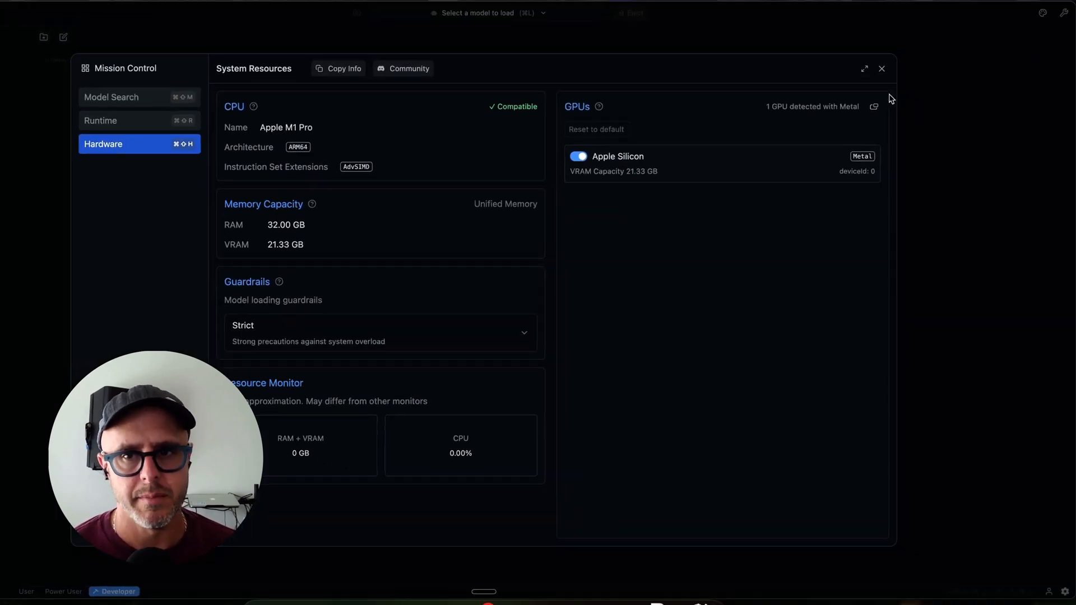
Close the Mission Control hardware overview to reach the empty chat screen
click(881, 68)
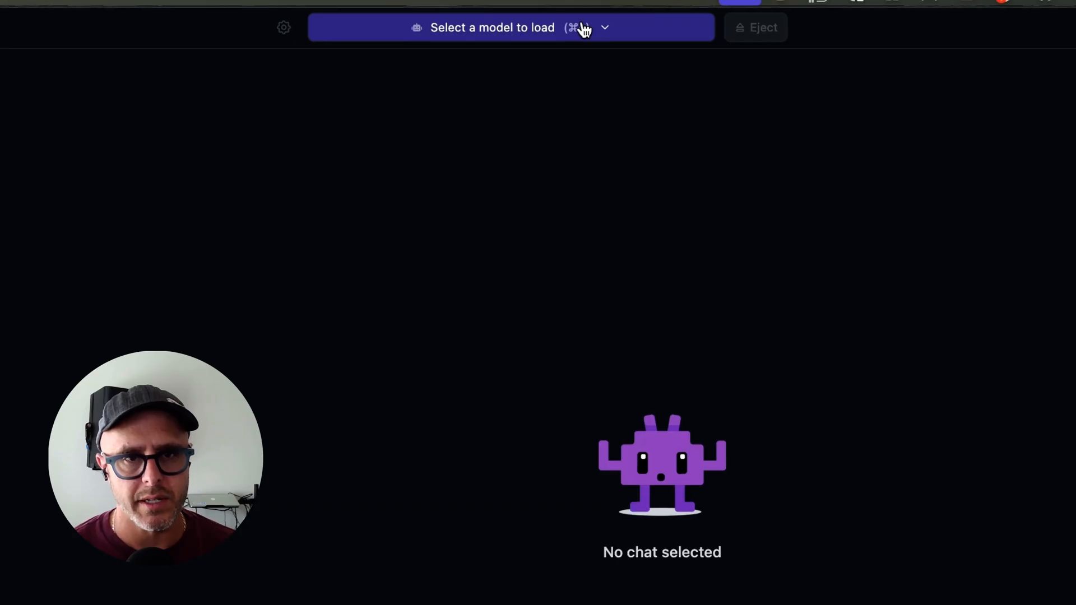
Load the openai/gpt-oss-20b model from the model selector
click(492, 27)
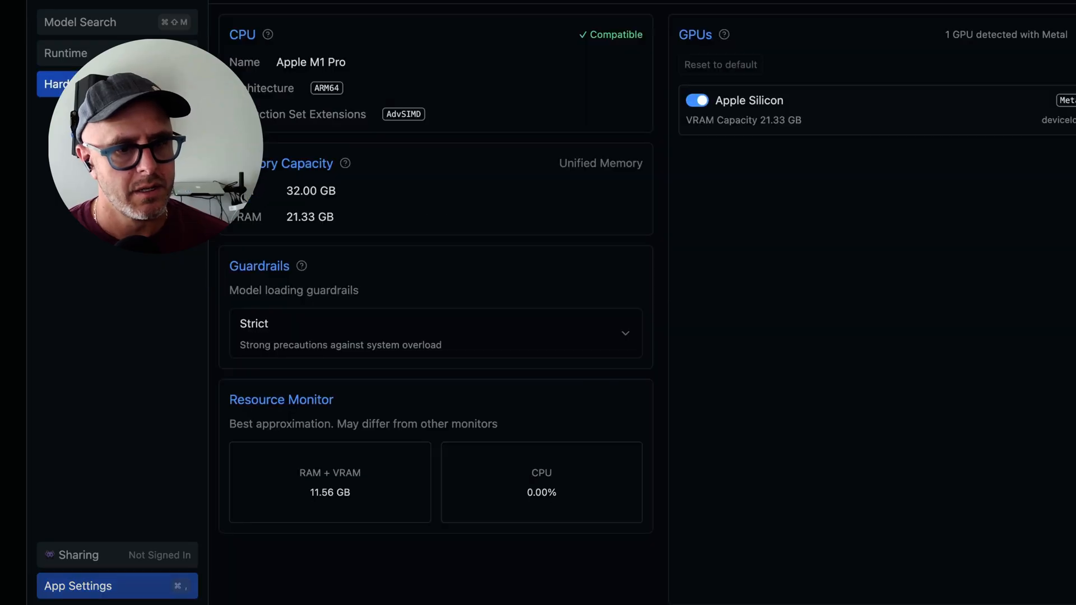
double_click(321, 492)
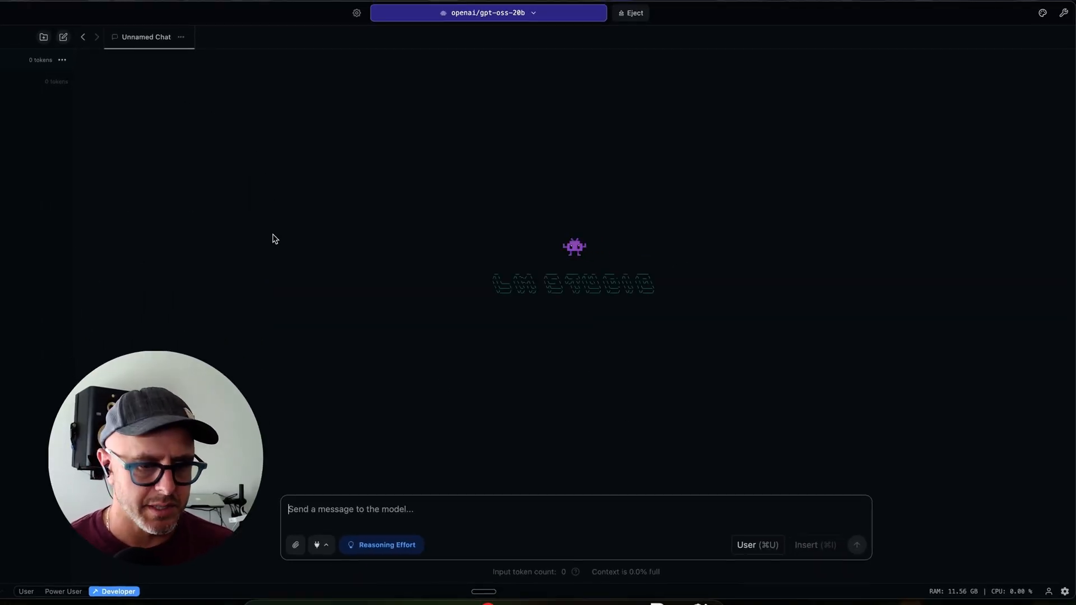
Send a 'Hello, this is my first time' greeting and review the model's reasoning
text(H)
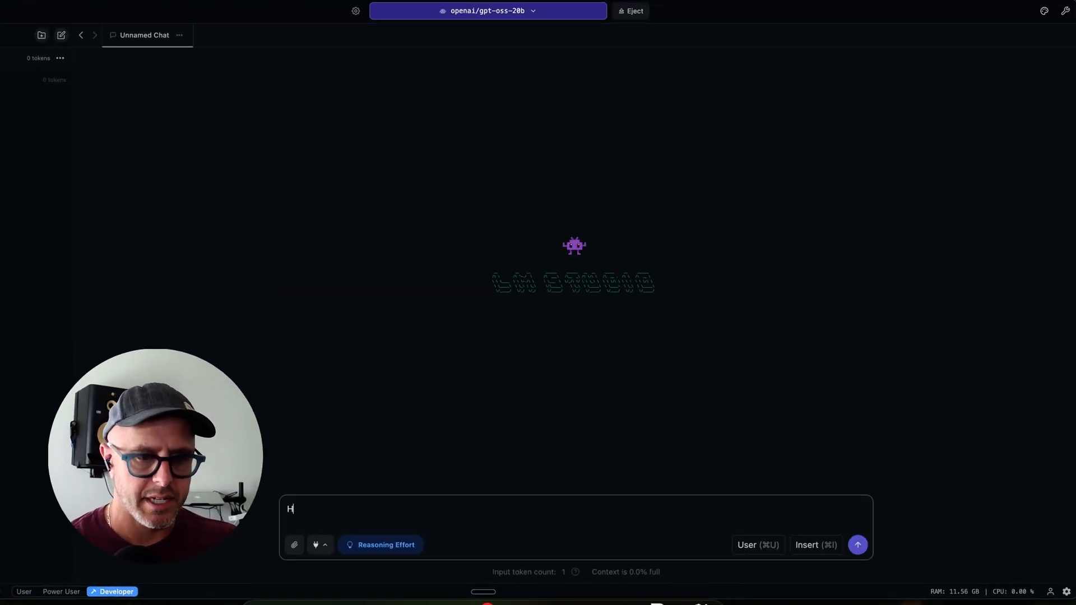
text(ello you are the new model f)
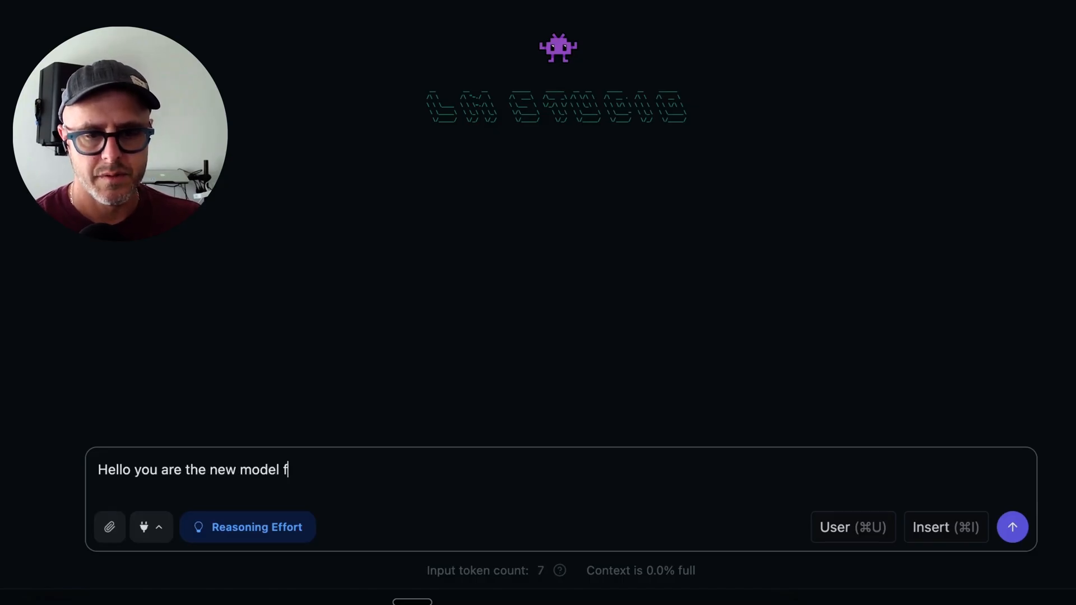
text(rom OpenAI.  TH)
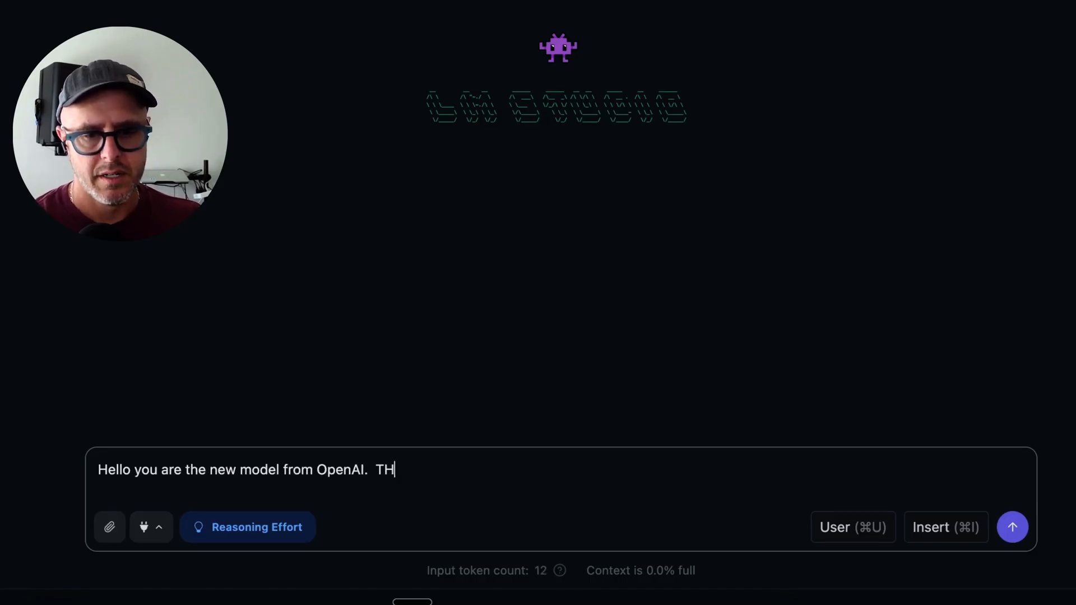
text(his is my first time saying hello.  Hope you are w)
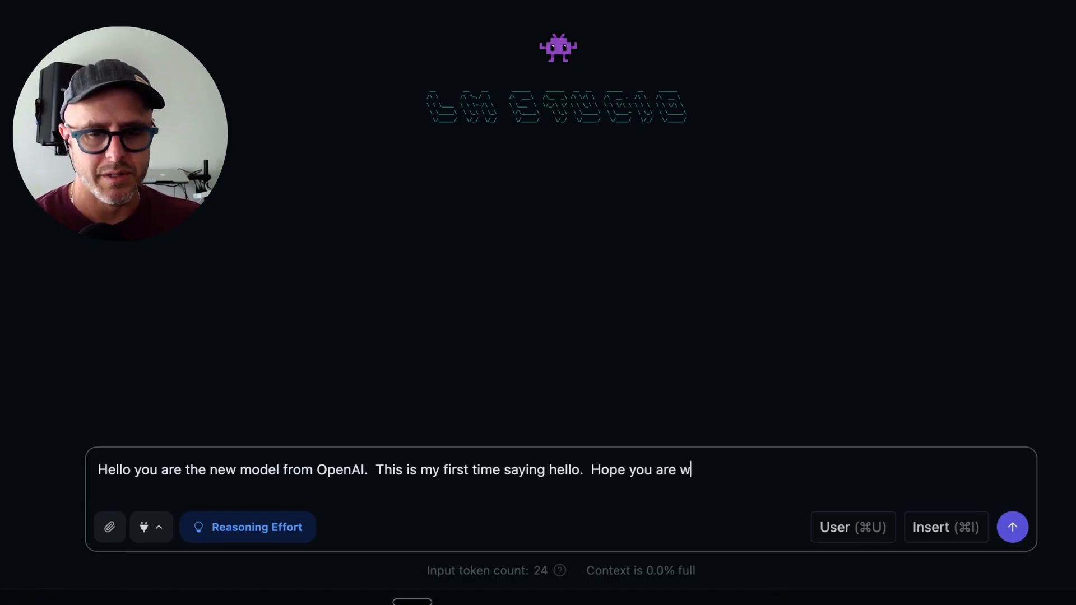
click(1012, 527)
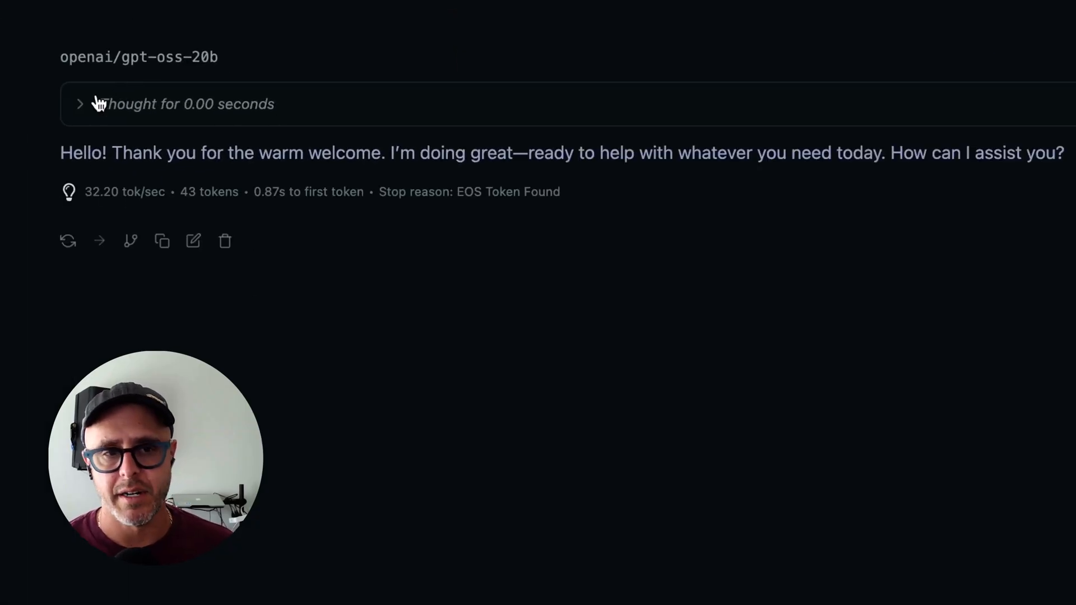
click(79, 103)
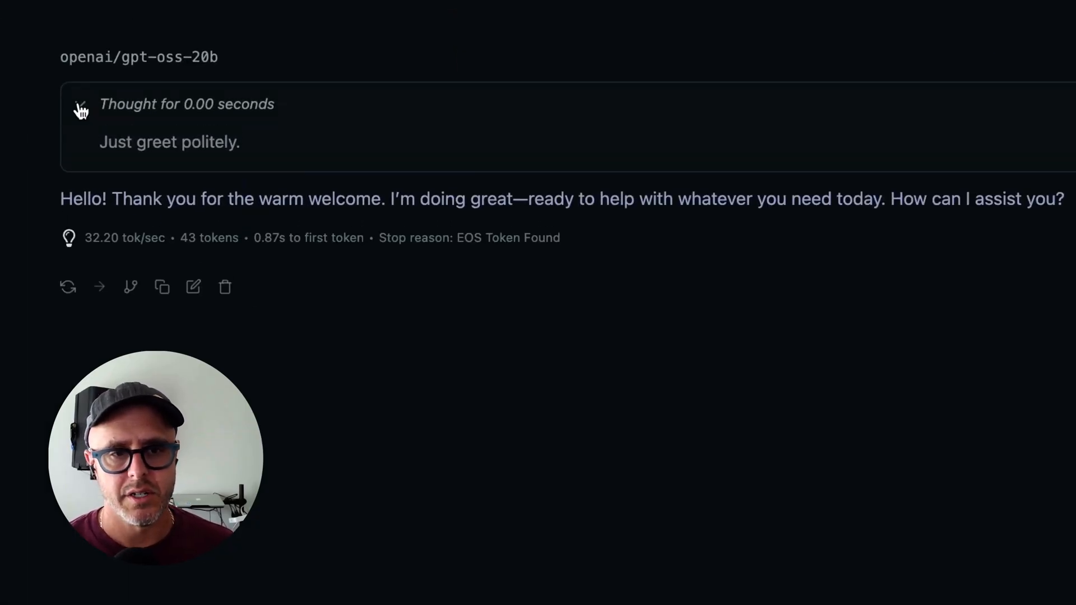
click(80, 104)
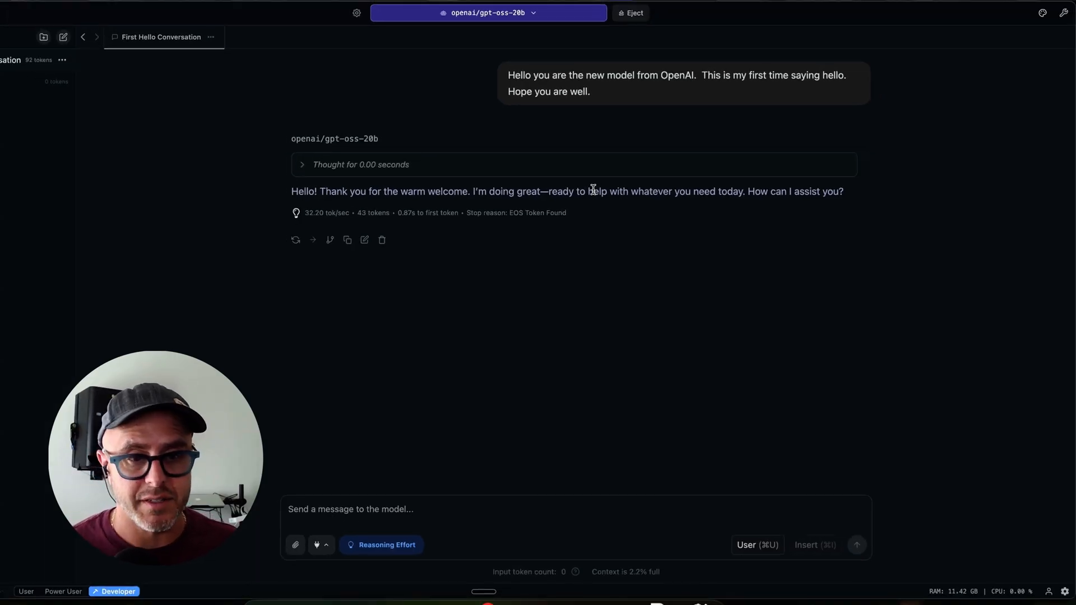
mouse_move(499, 477)
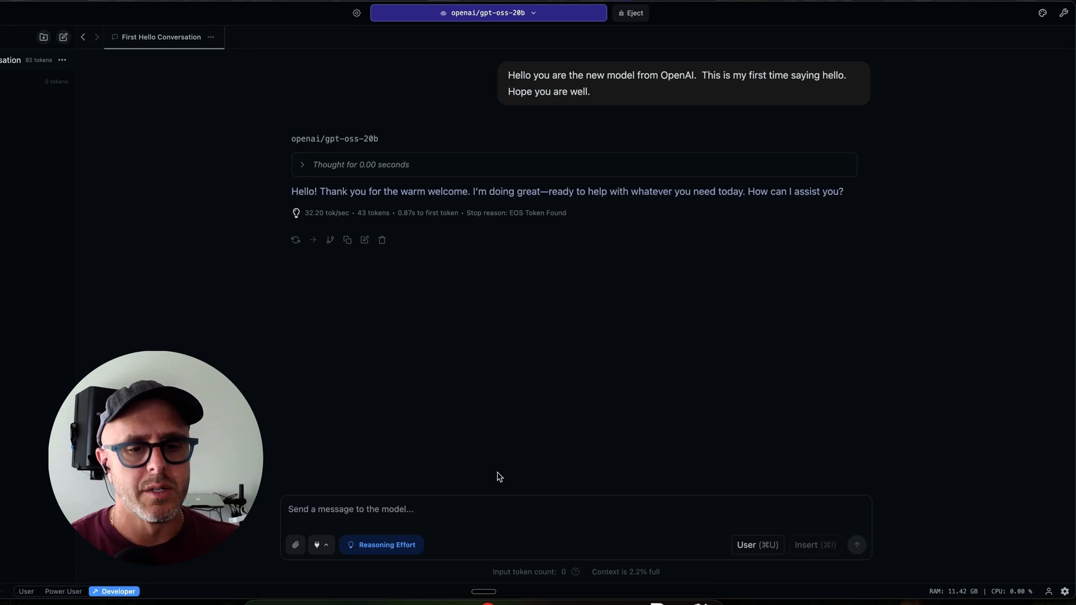
mouse_move(597, 327)
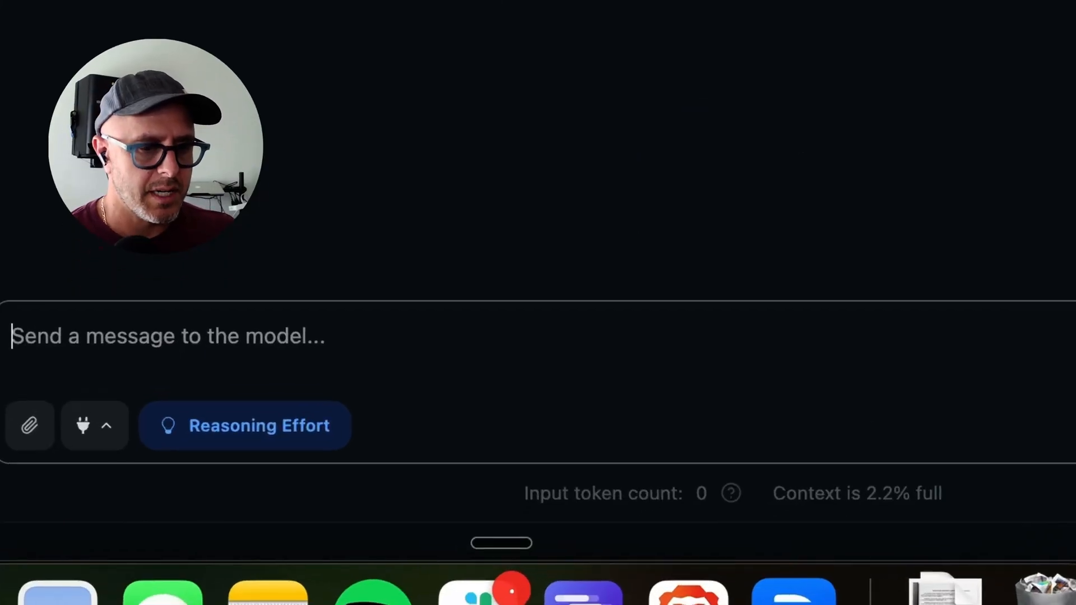
Ask what the significance of 22/7 is and scroll through the answer
text(I'm thinking)
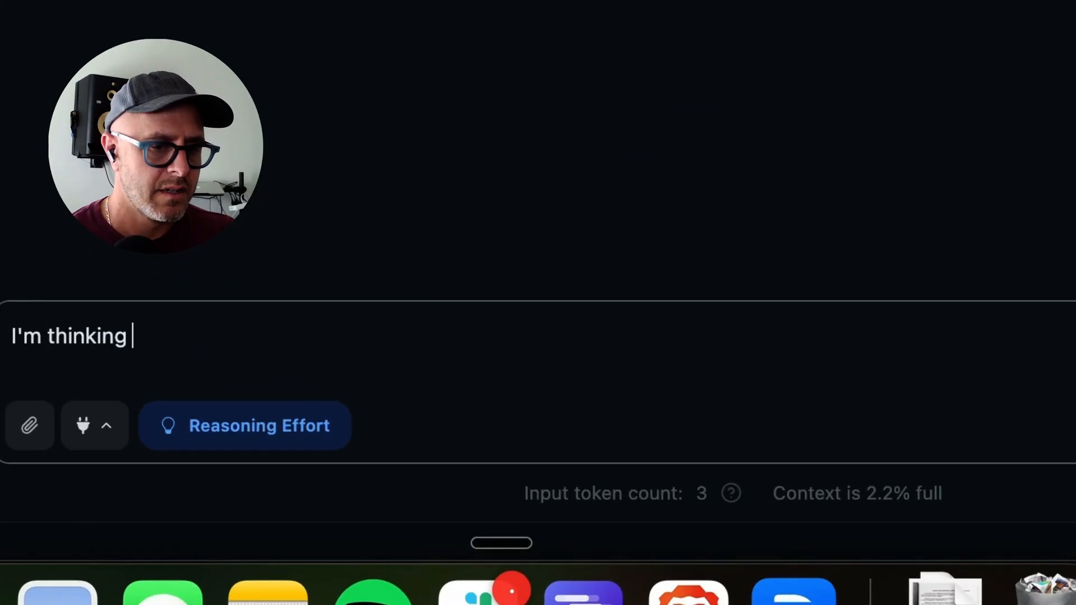
text(of a number.  It)
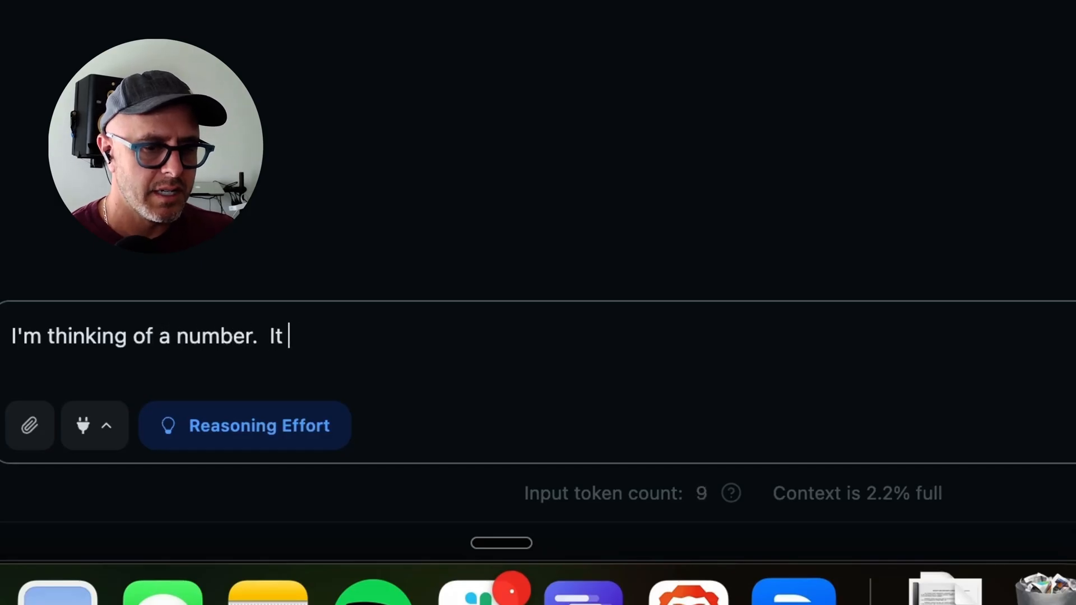
text(is 22/7)
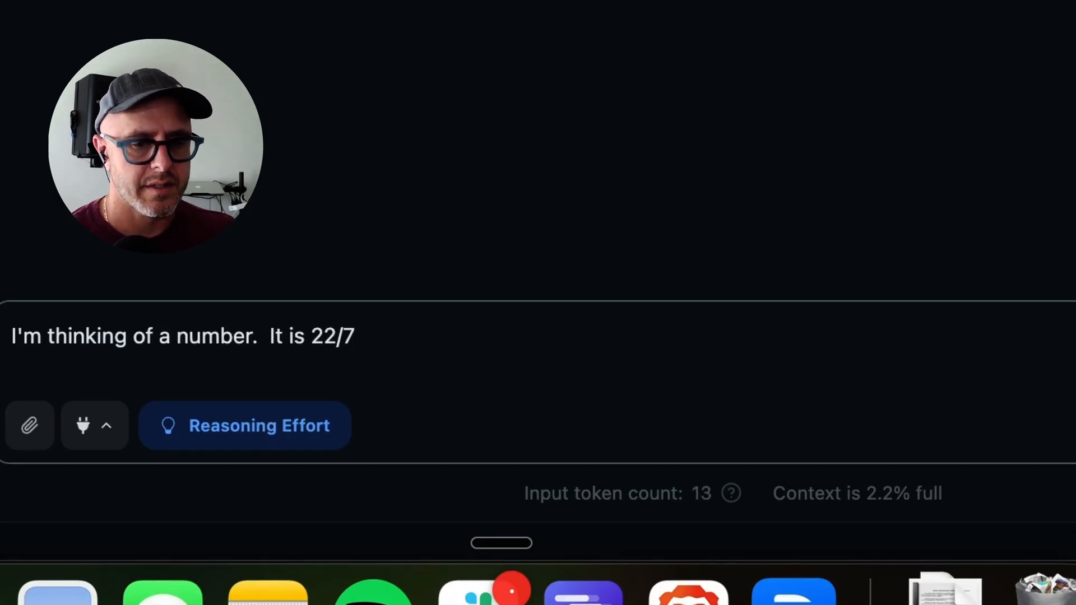
text(what is the signf)
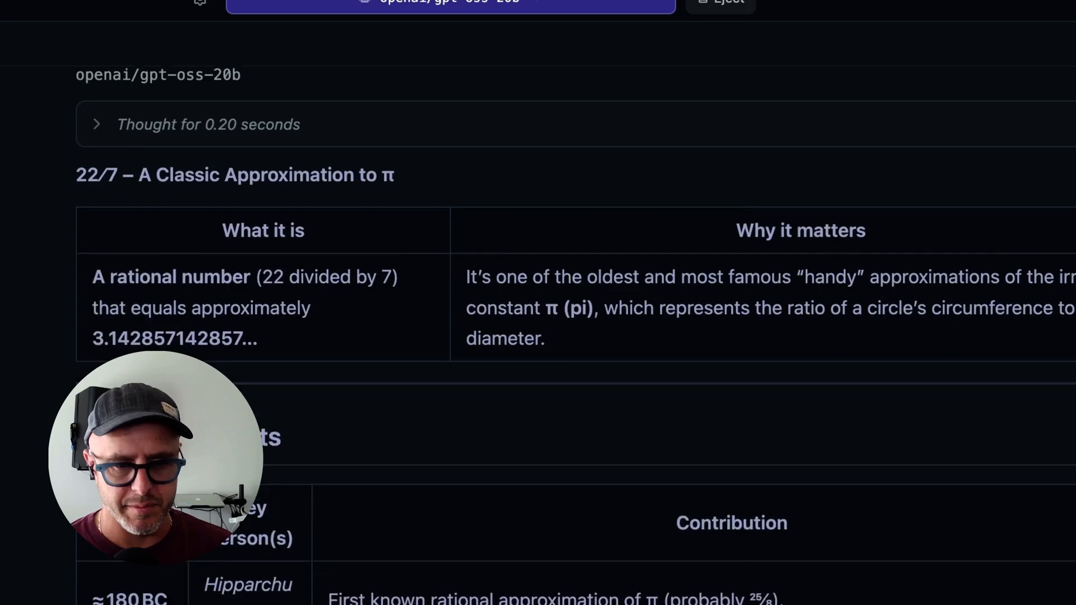
scroll(down, 3)
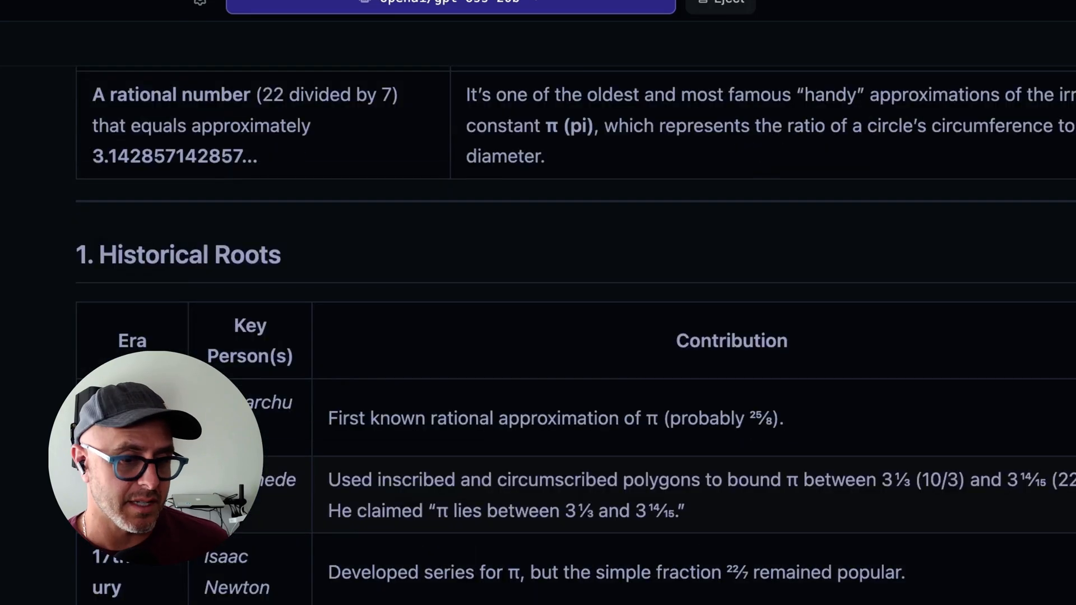
scroll(down, 3)
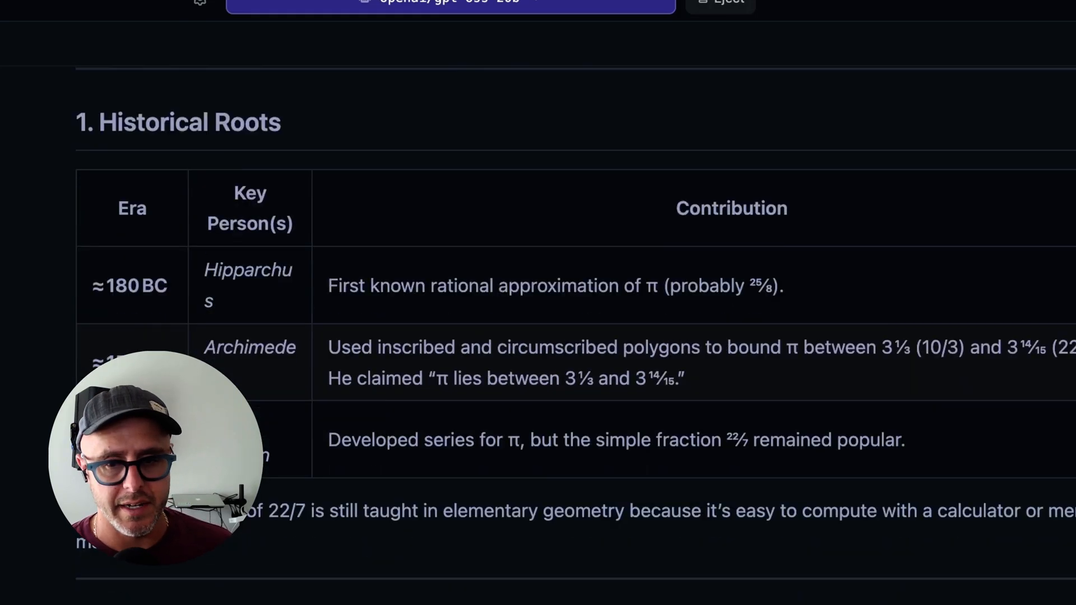
scroll(down, 3)
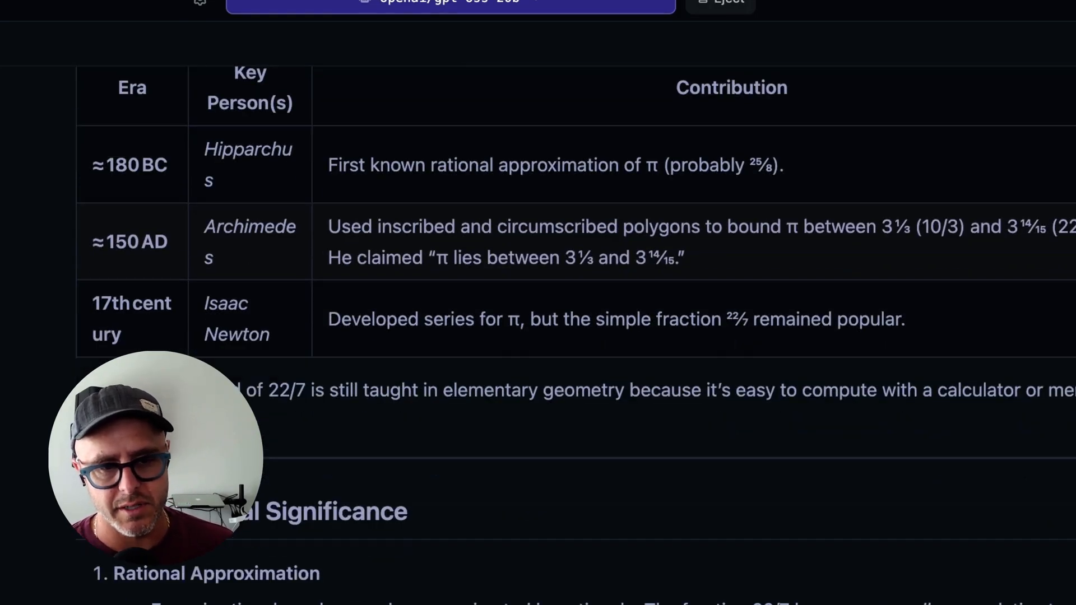
scroll(down, 3)
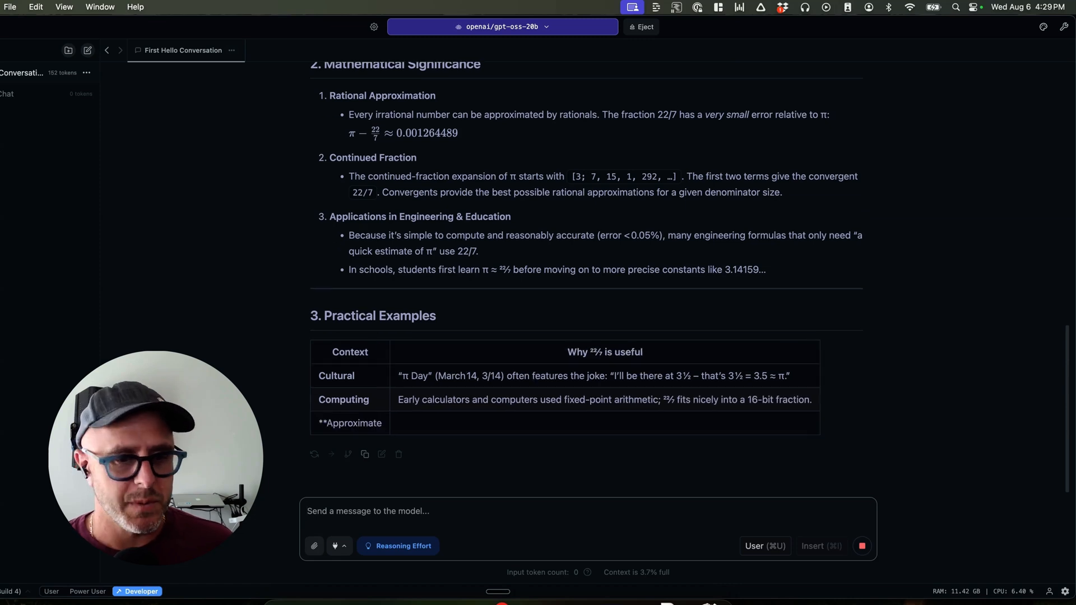
scroll(down, 3)
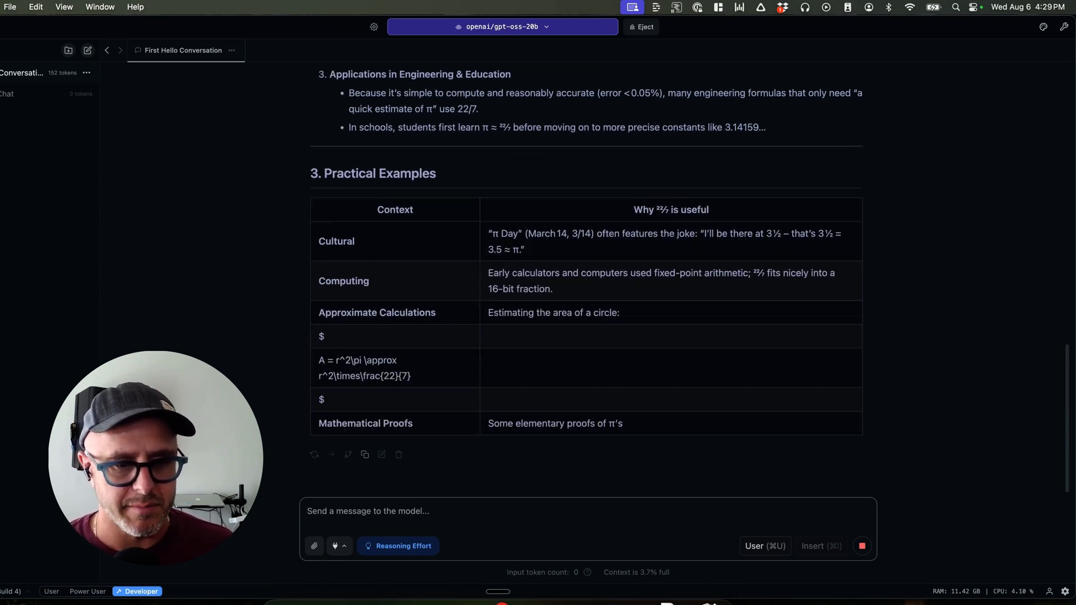
scroll(down, 3)
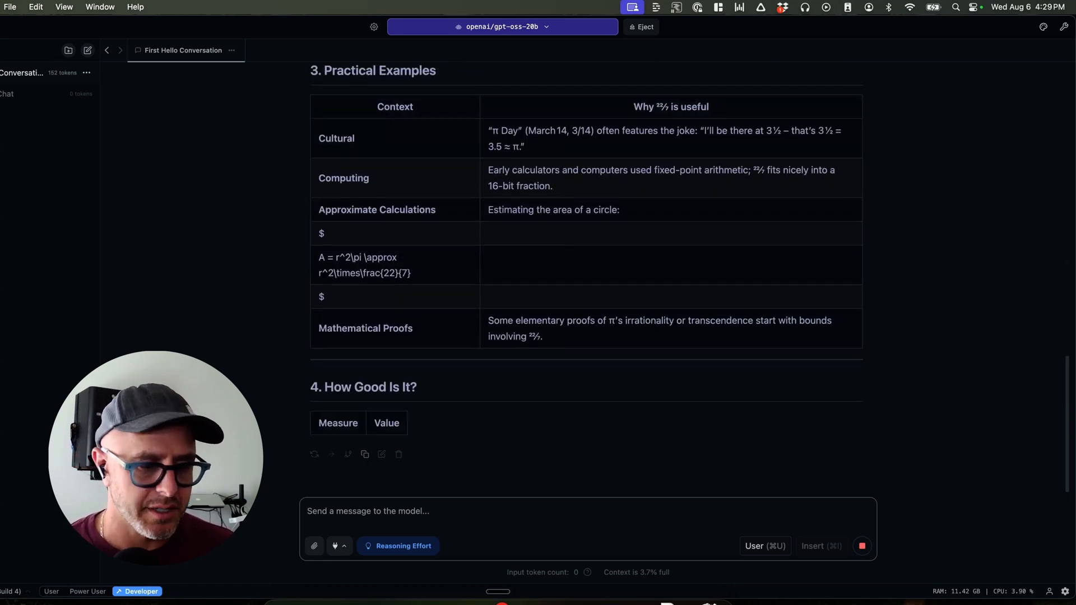
scroll(down, 3)
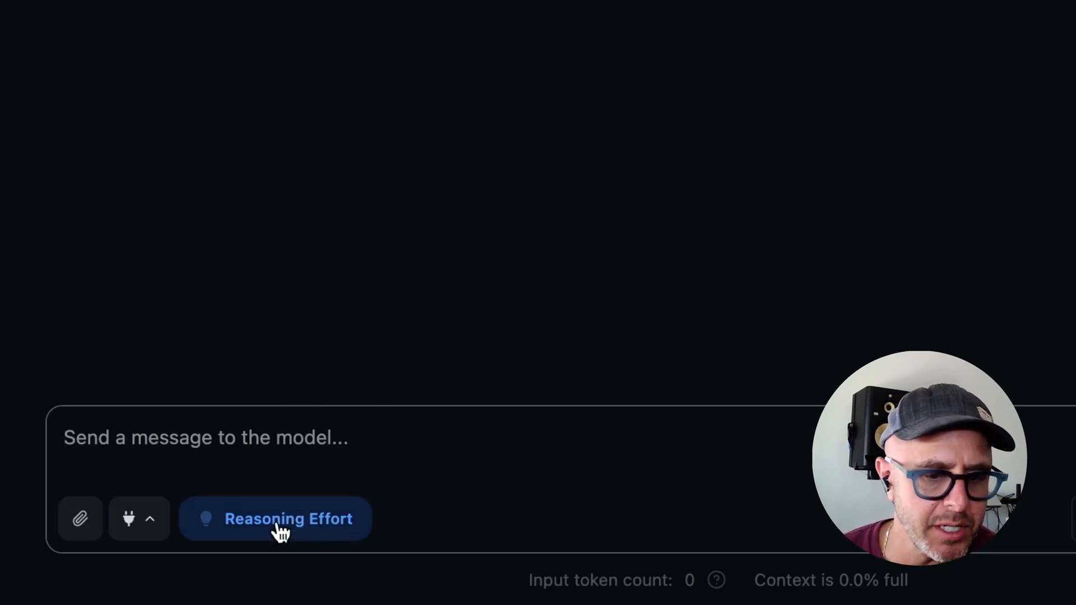
click(275, 519)
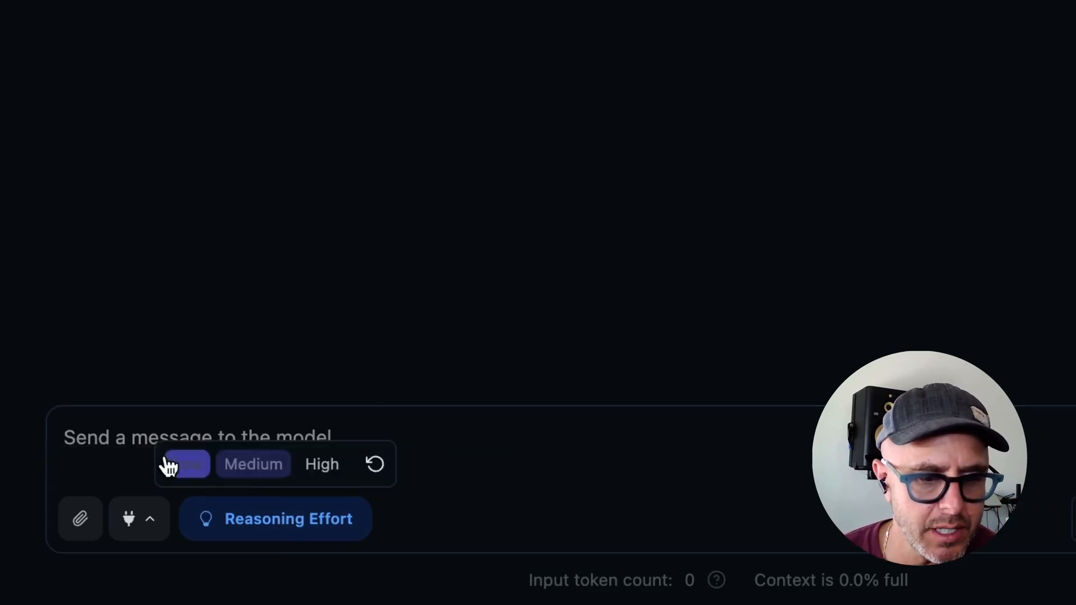
click(252, 464)
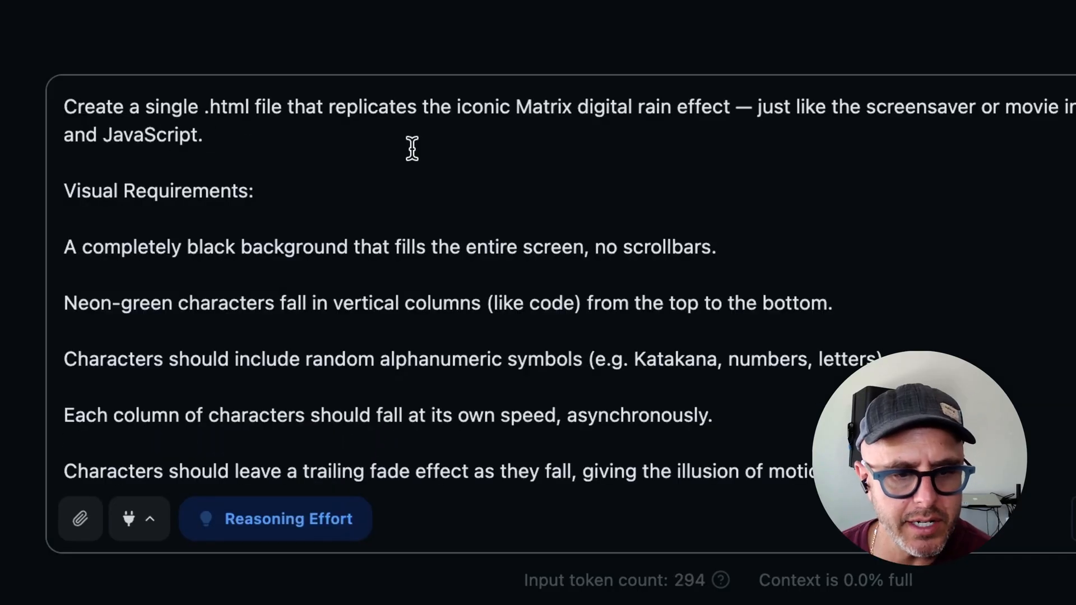
mouse_move(562, 175)
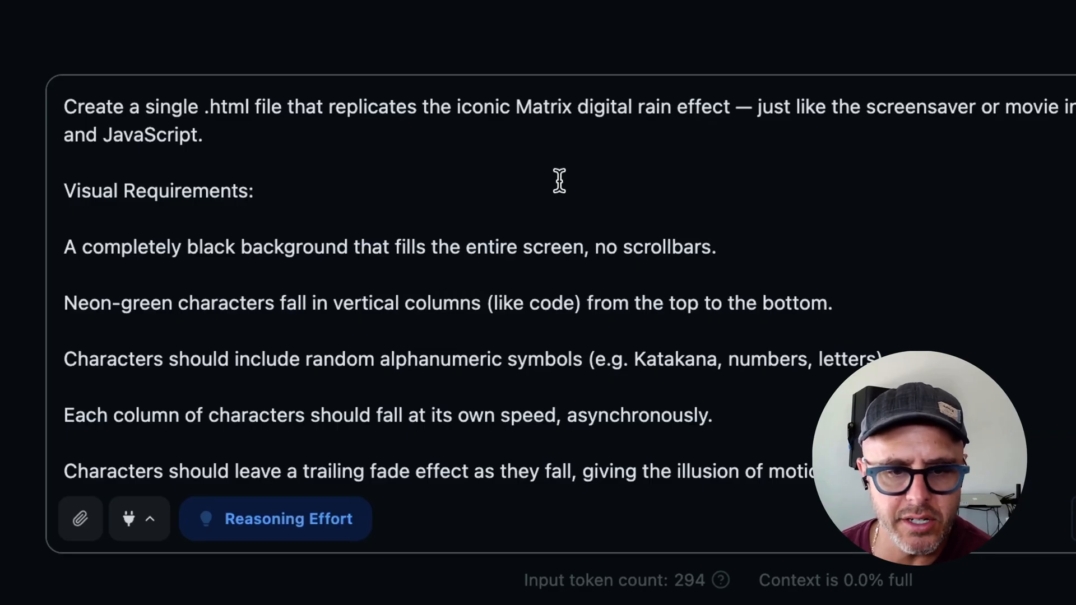
mouse_move(405, 221)
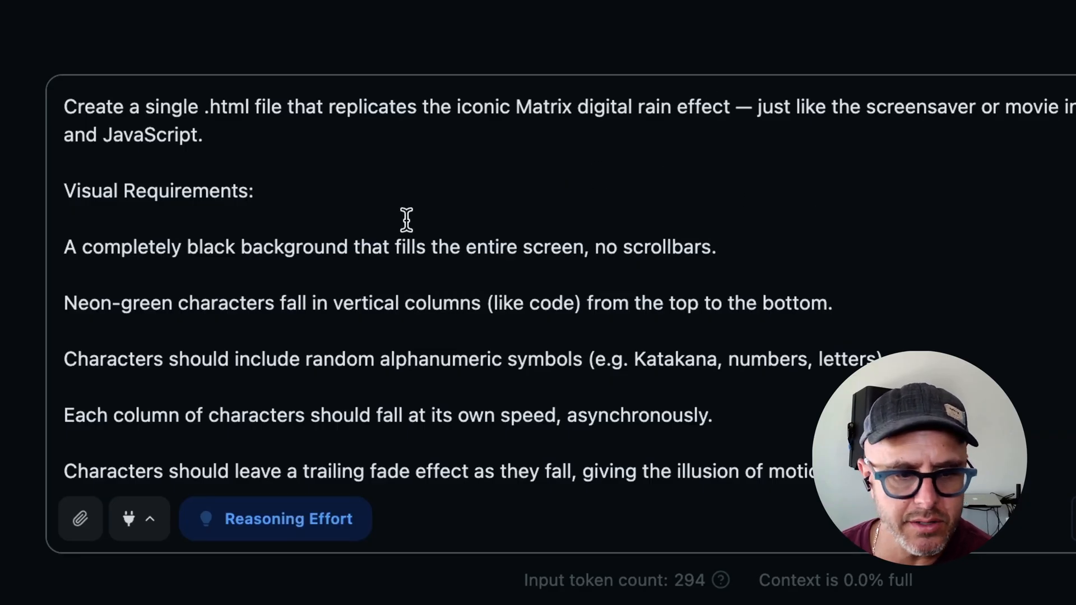
mouse_move(869, 117)
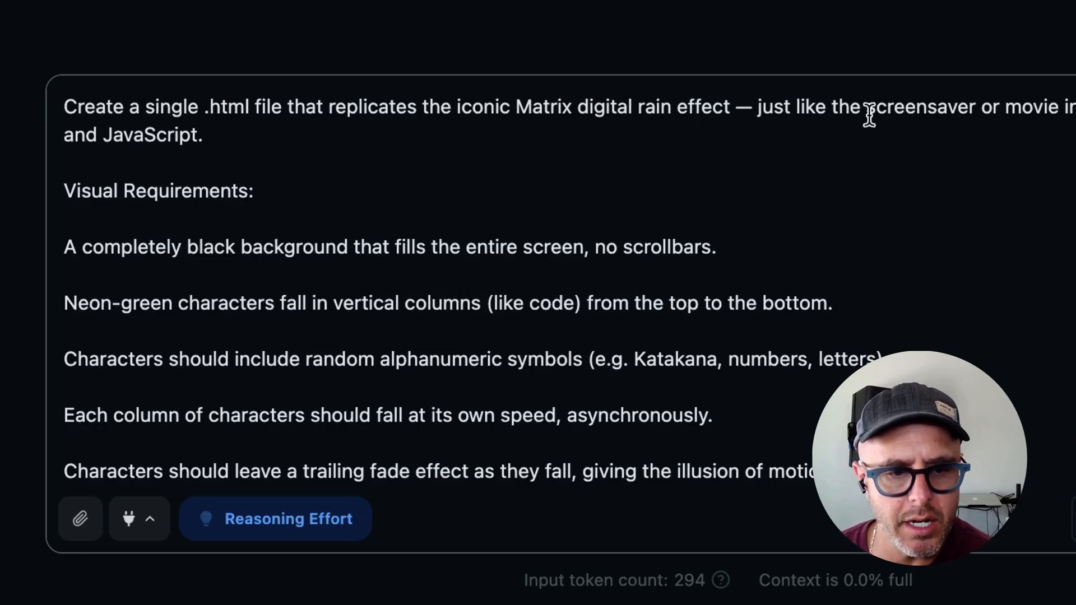
mouse_move(280, 190)
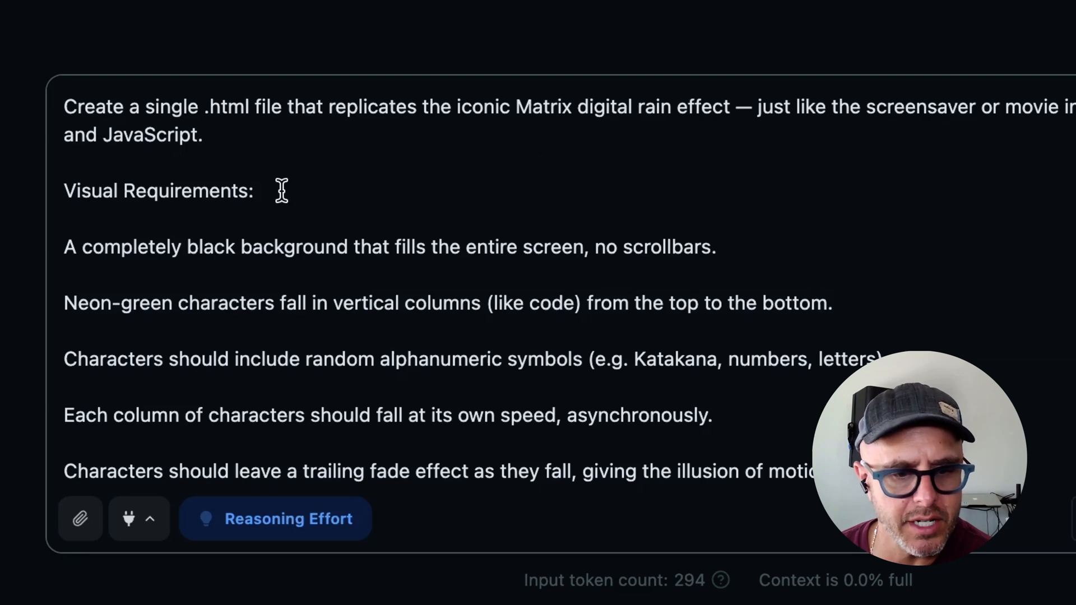
scroll(down, 3)
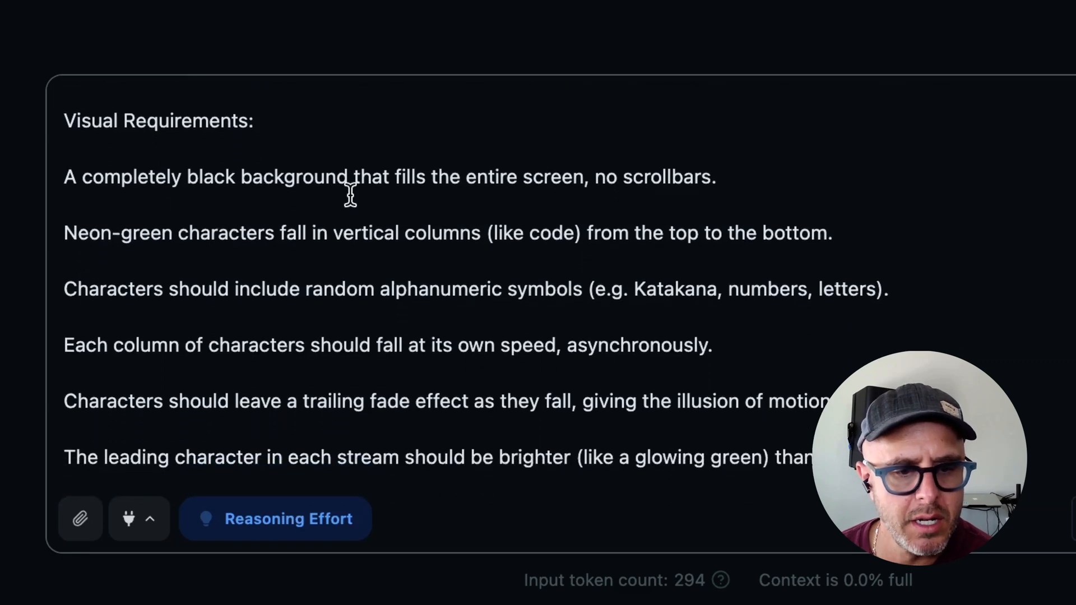
scroll(down, 3)
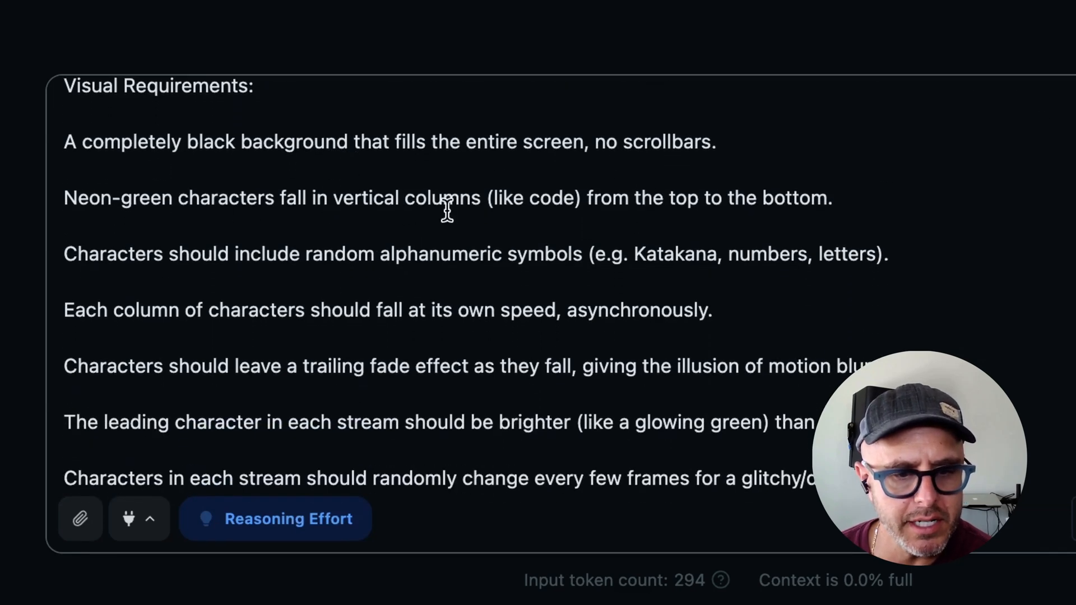
scroll(down, 3)
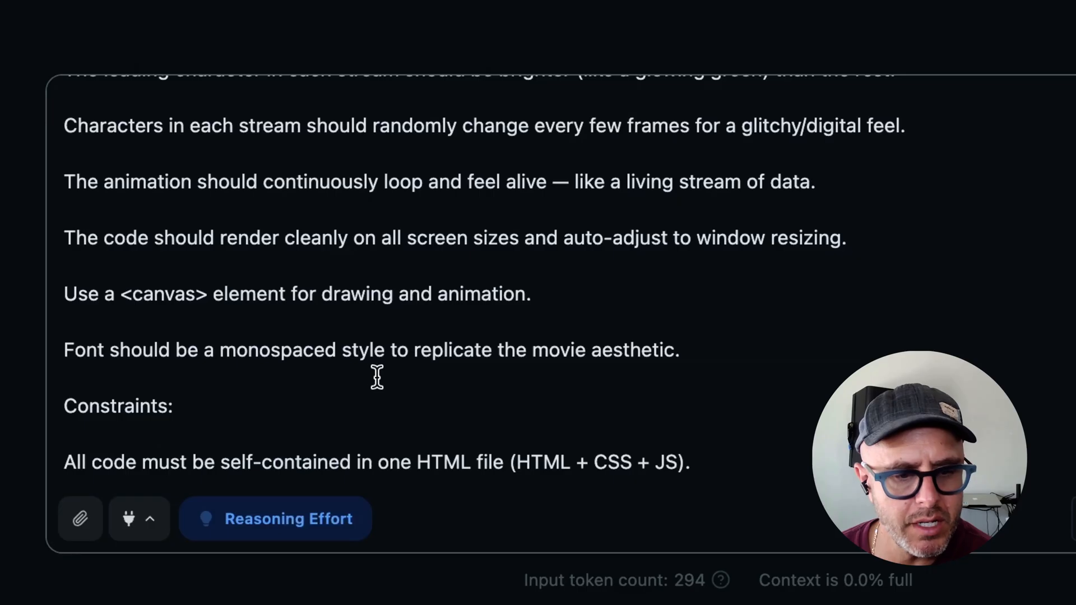
scroll(down, 3)
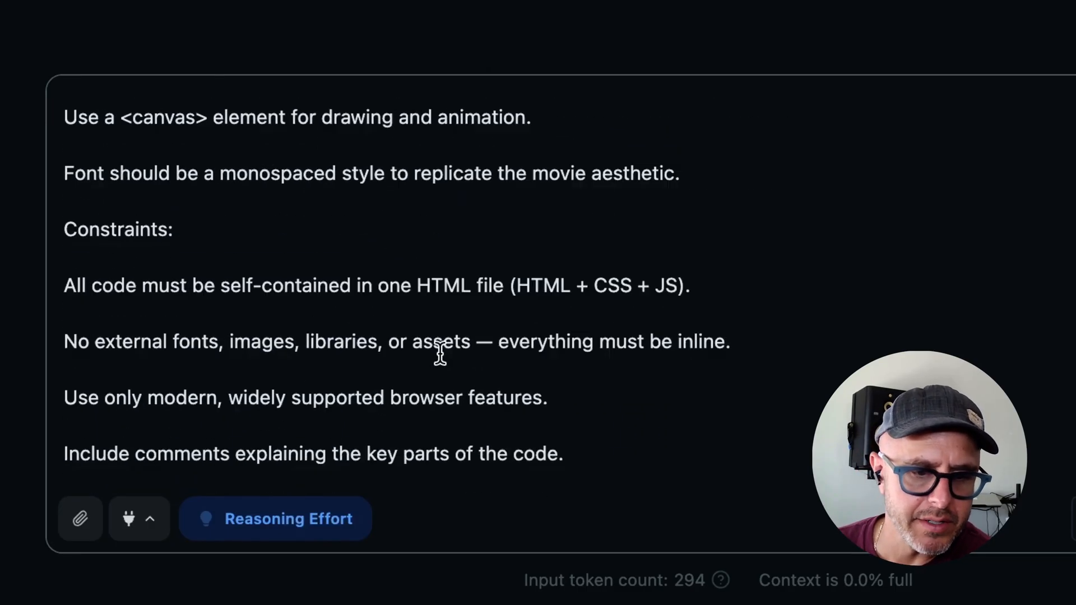
scroll(down, 3)
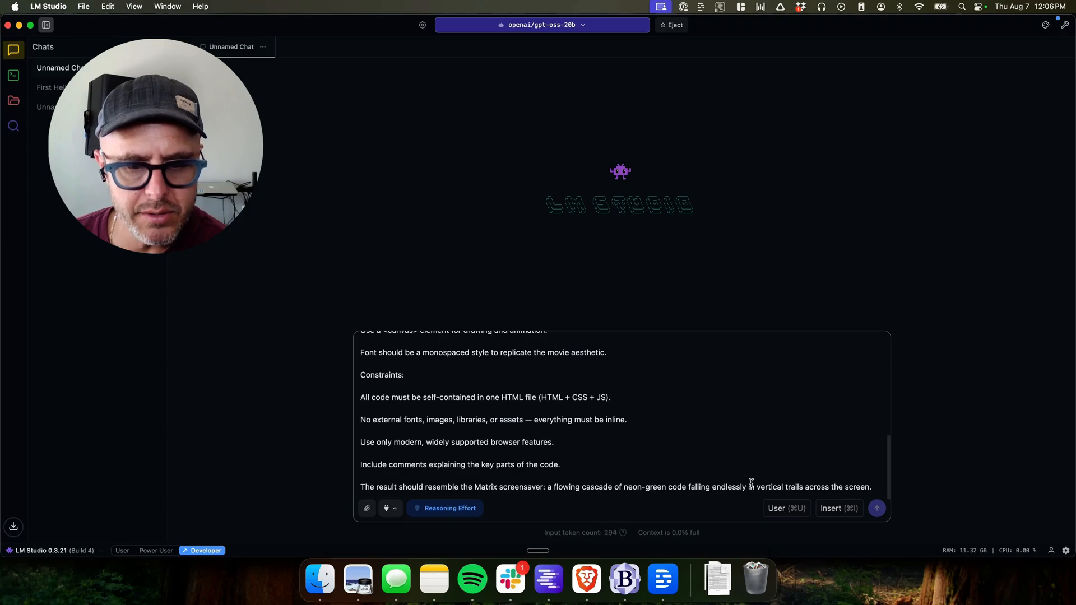
Send the Matrix digital rain prompt to gpt-oss-20b
click(877, 508)
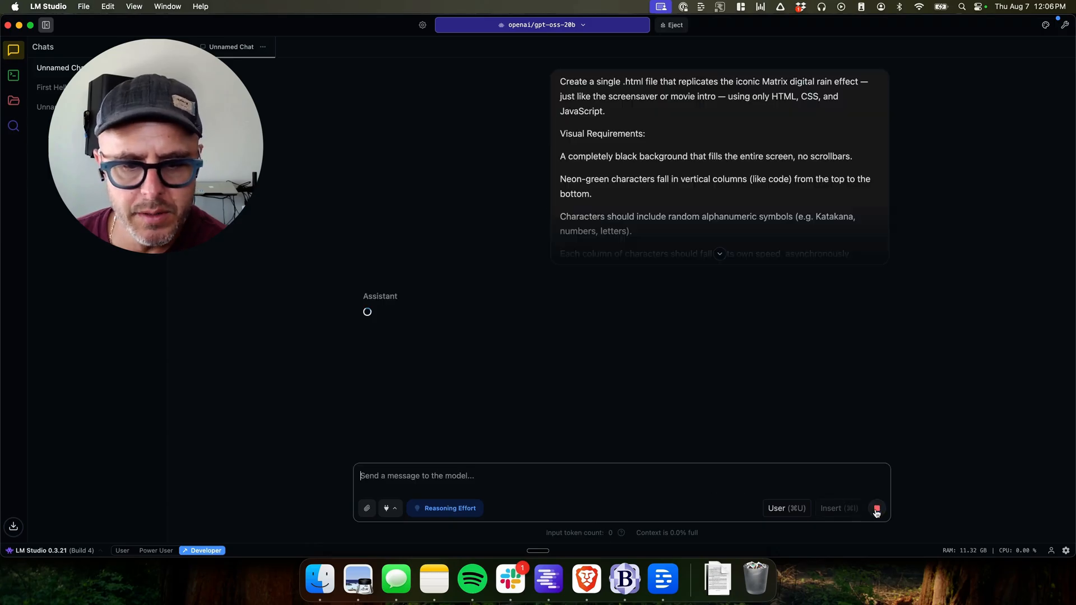
click(876, 509)
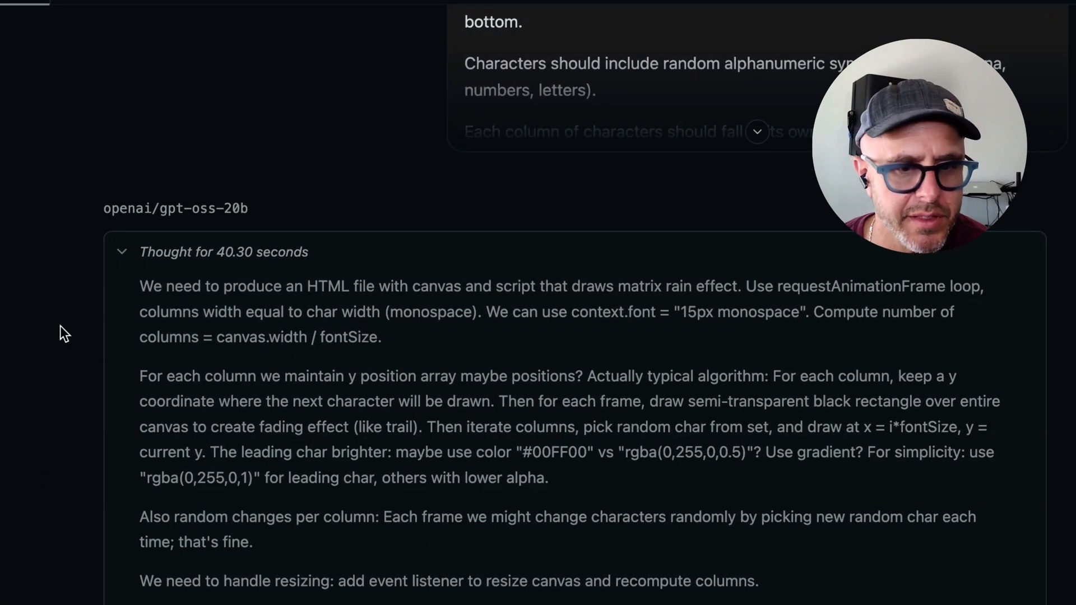
Scroll through the model's thinking, the HTML code block and 'What this file does'
scroll(down, 3)
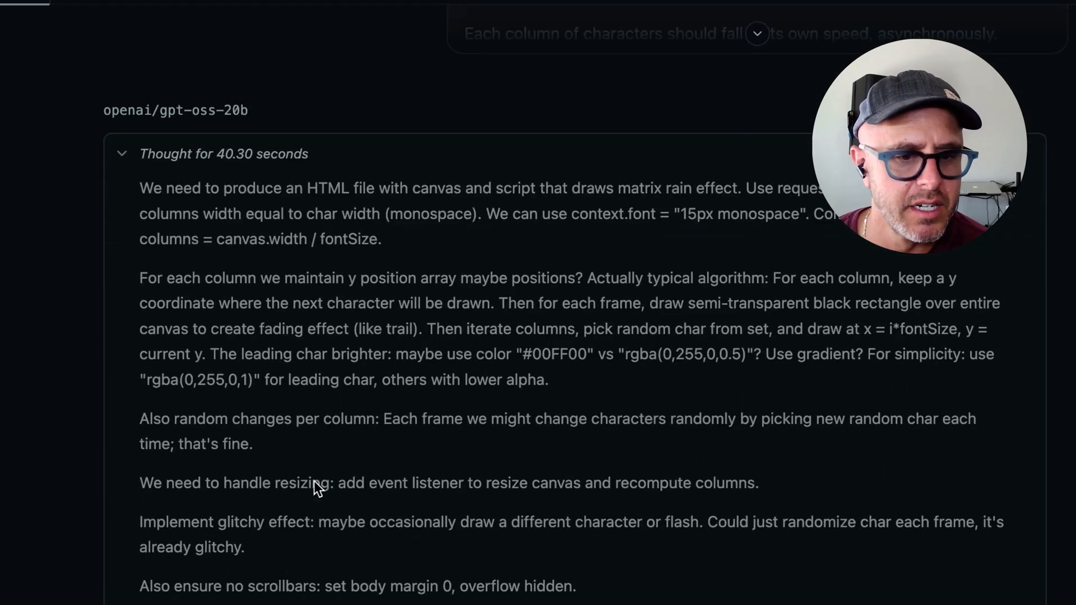
scroll(down, 3)
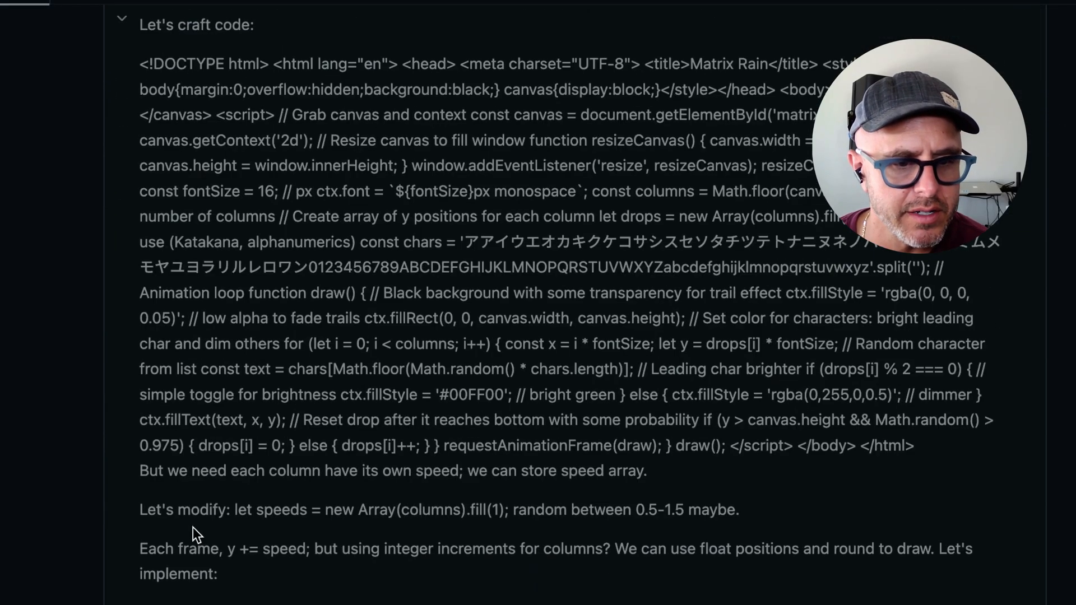
scroll(down, 3)
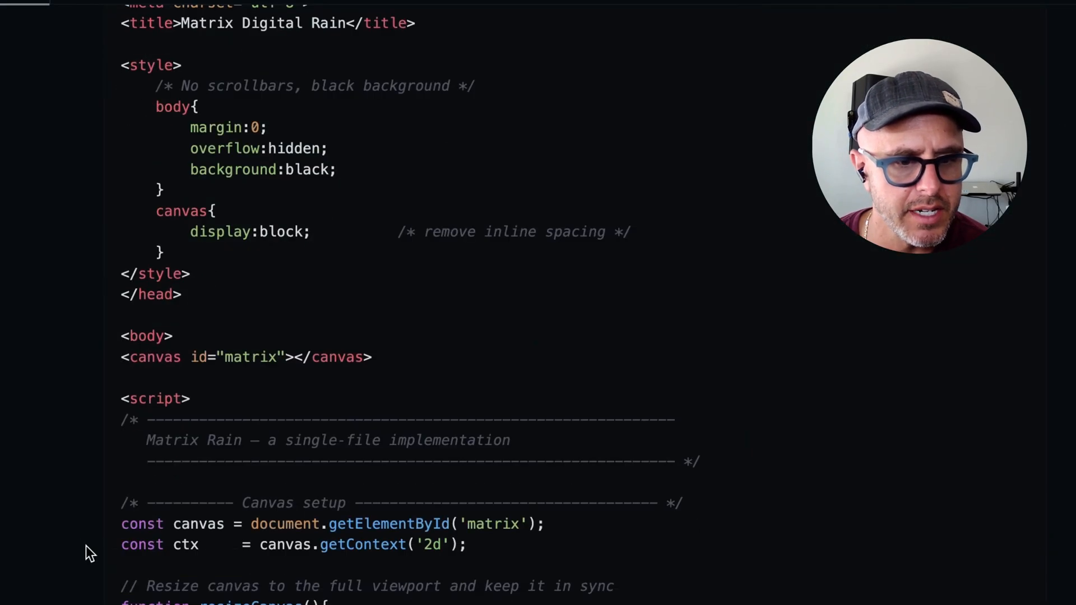
scroll(down, 3)
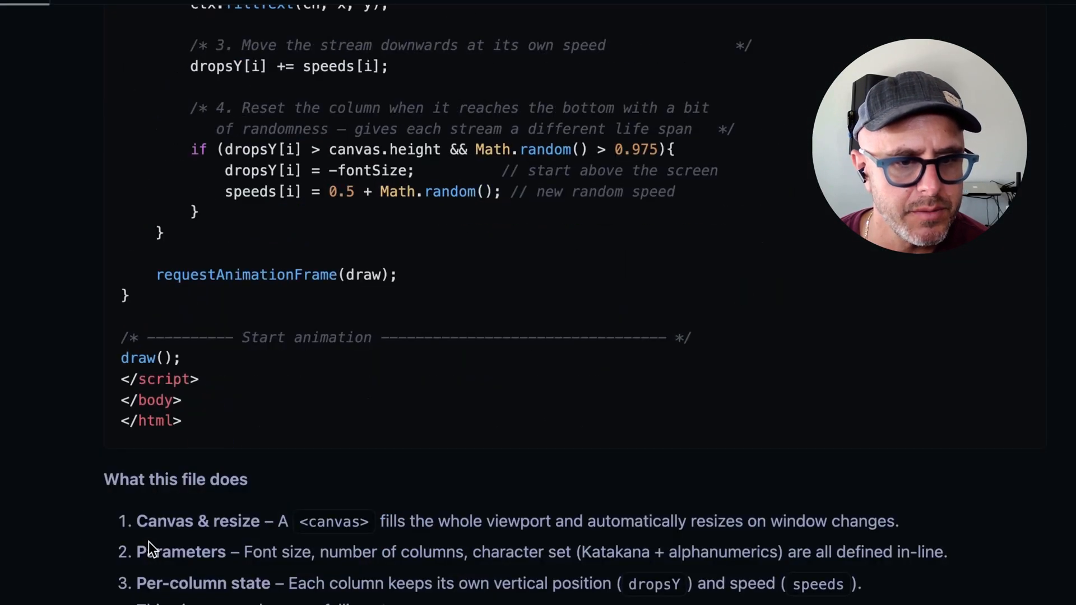
scroll(down, 3)
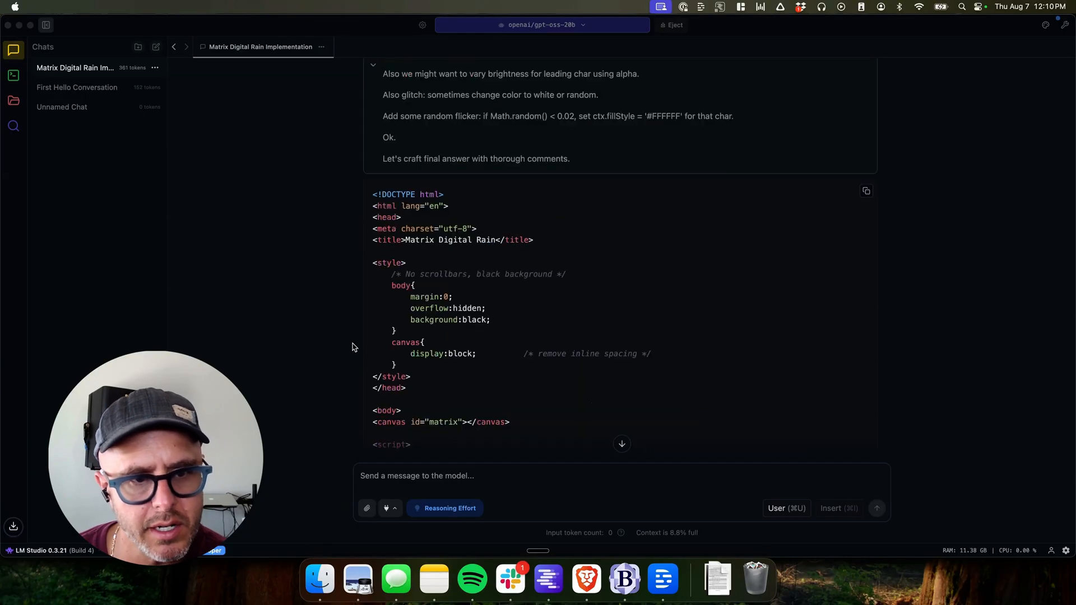
scroll(down, 3)
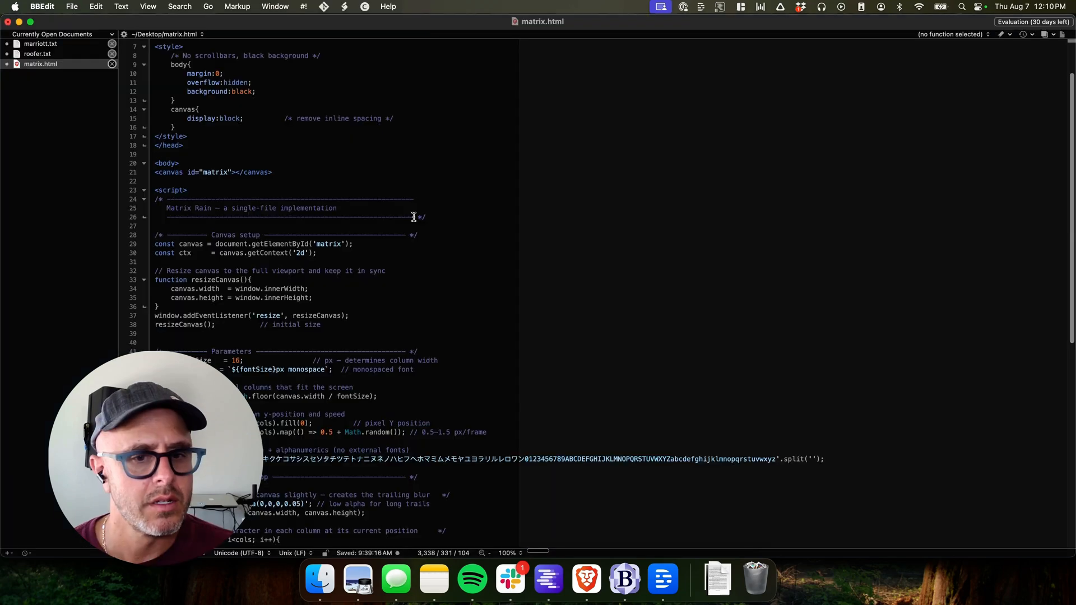
Scroll through the pasted code in matrix.html on the Desktop
scroll(down, 3)
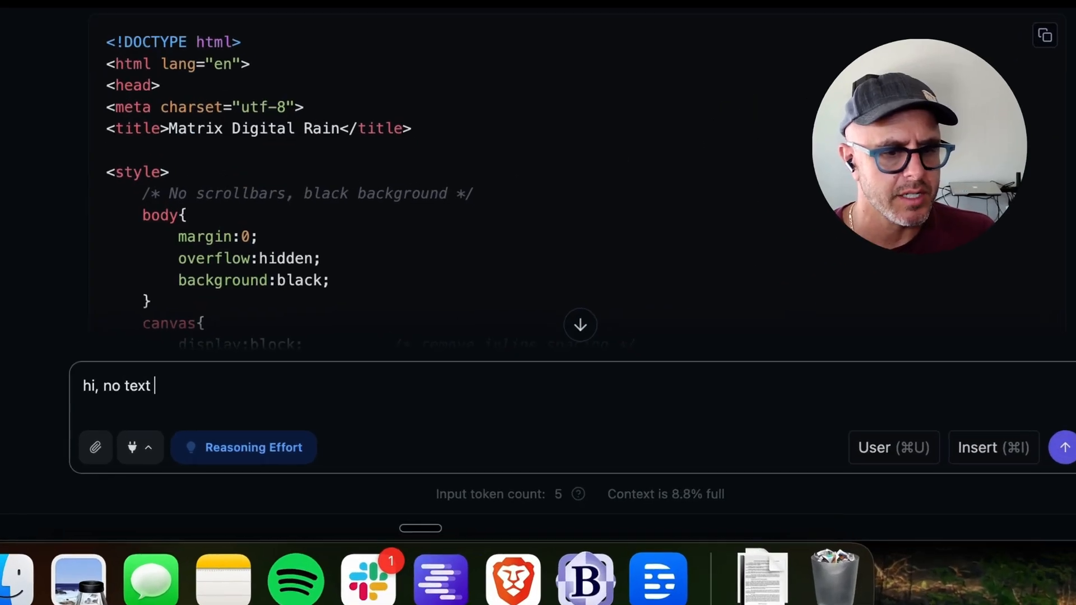
Type 'no text is falling when I run this, can you double check' into the chat
text(is falling when i)
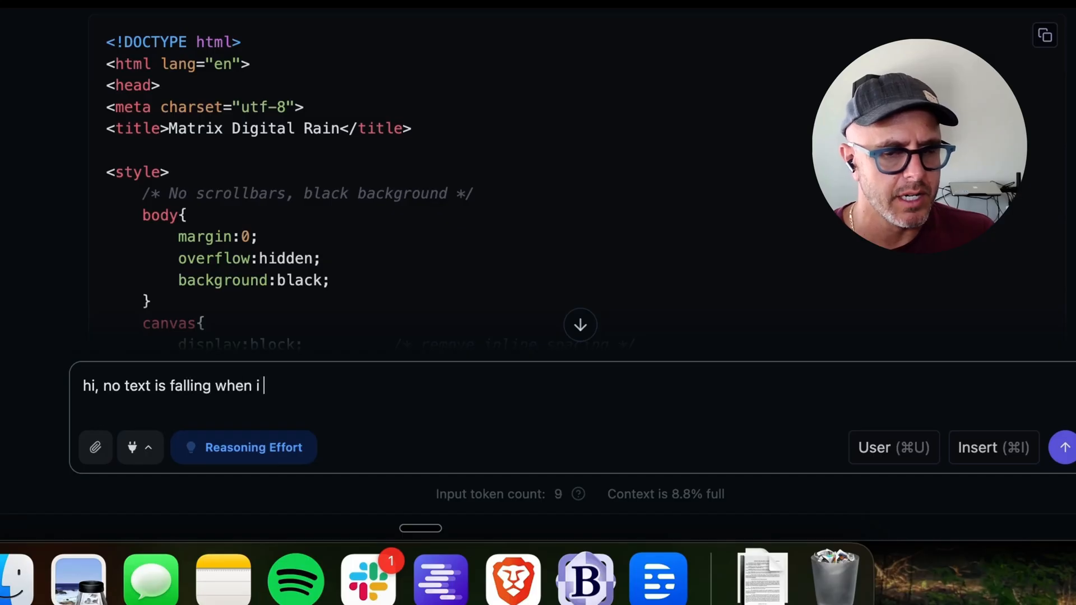
text(run this.  can)
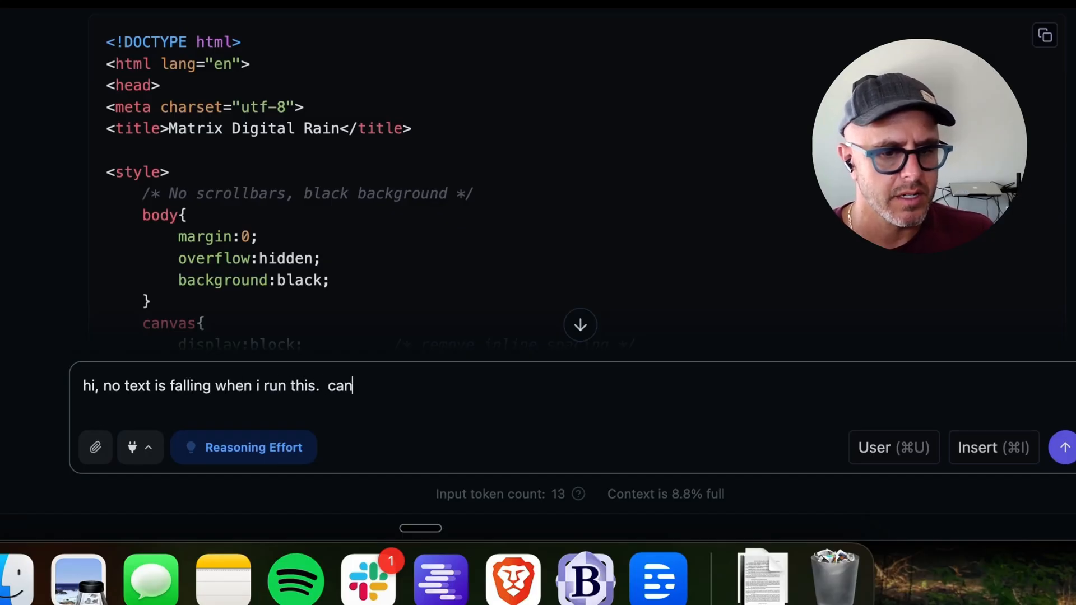
text(you double check to)
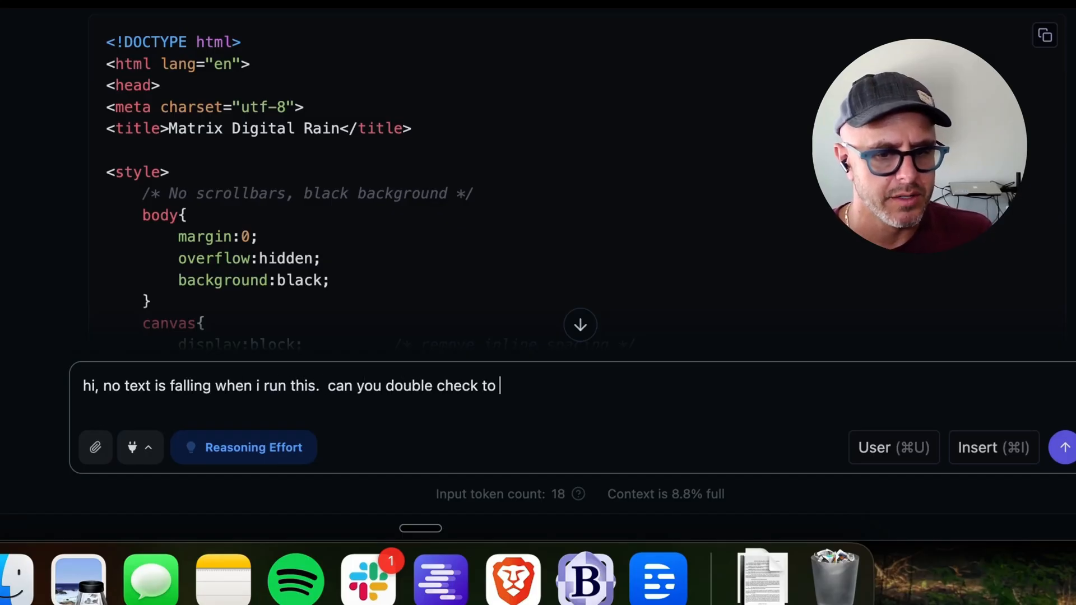
text(see if there is)
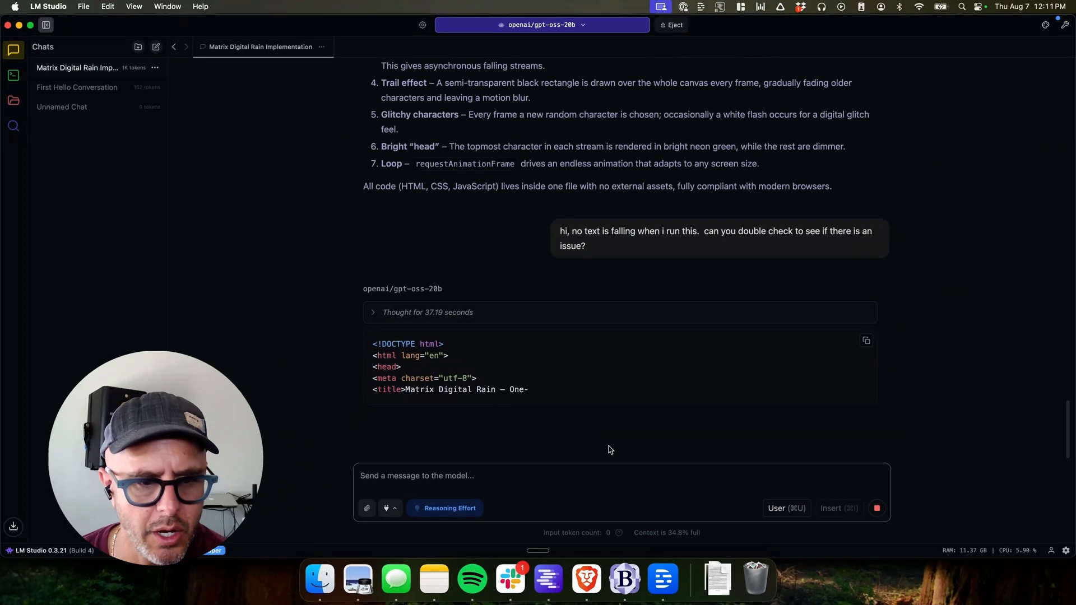
Review the revised code, save it to matrix.html, and watch the rain in Brave
scroll(down, 3)
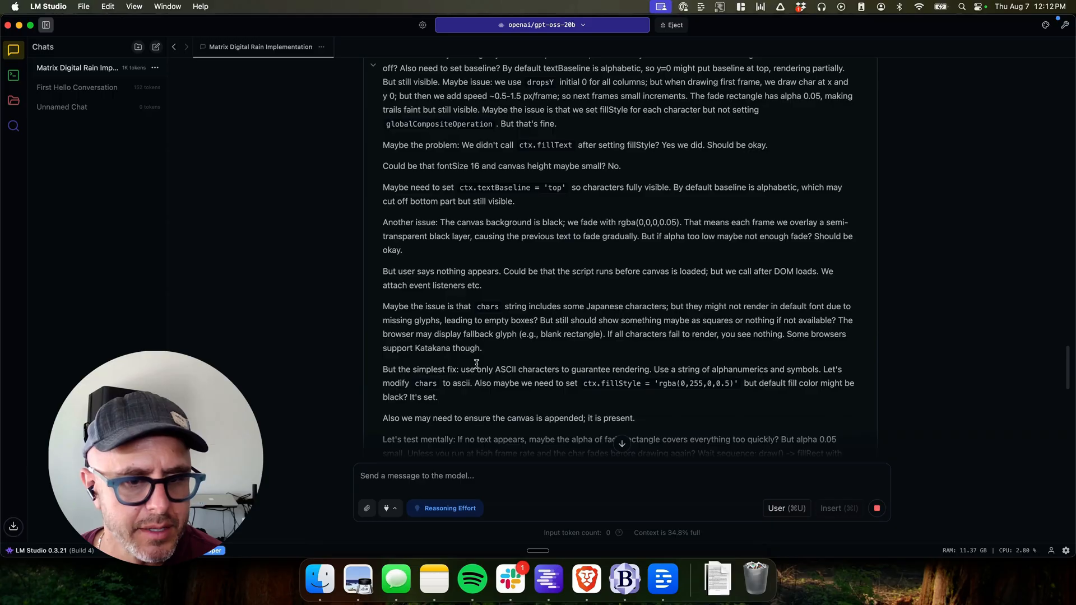
scroll(down, 3)
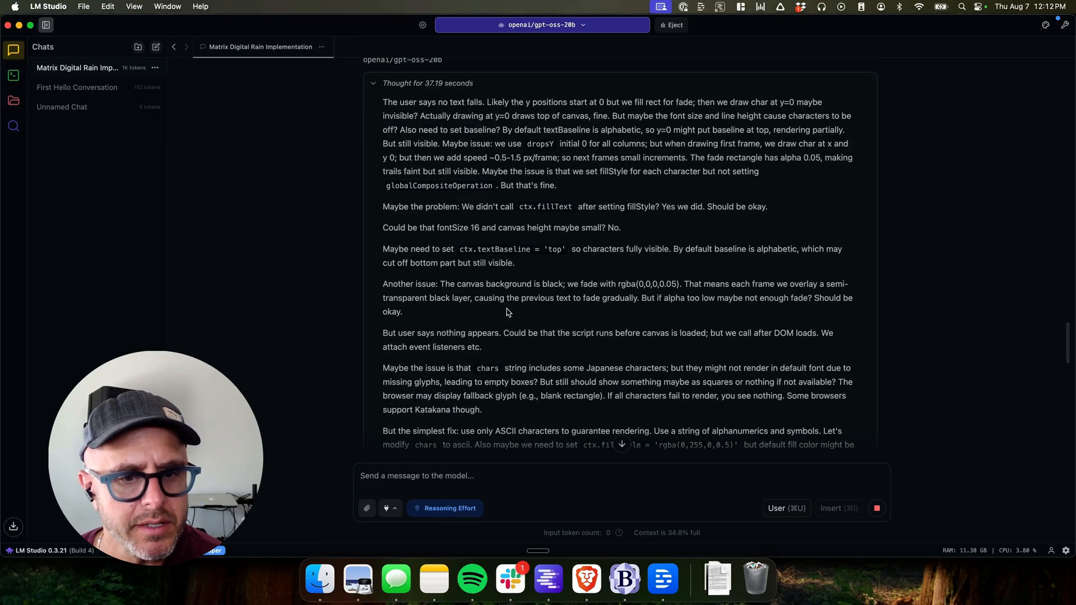
scroll(down, 3)
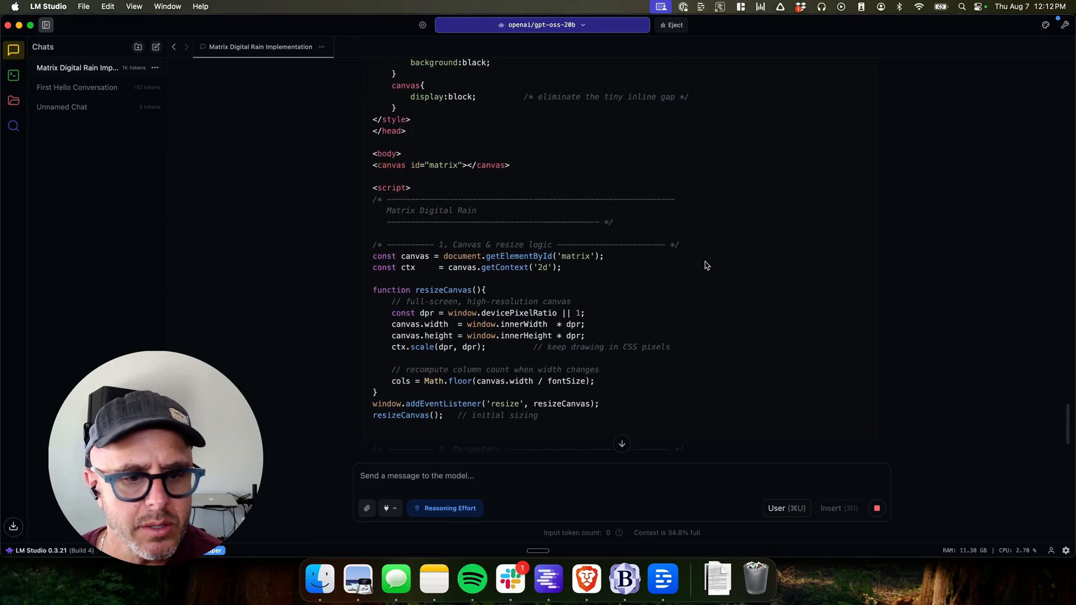
scroll(down, 3)
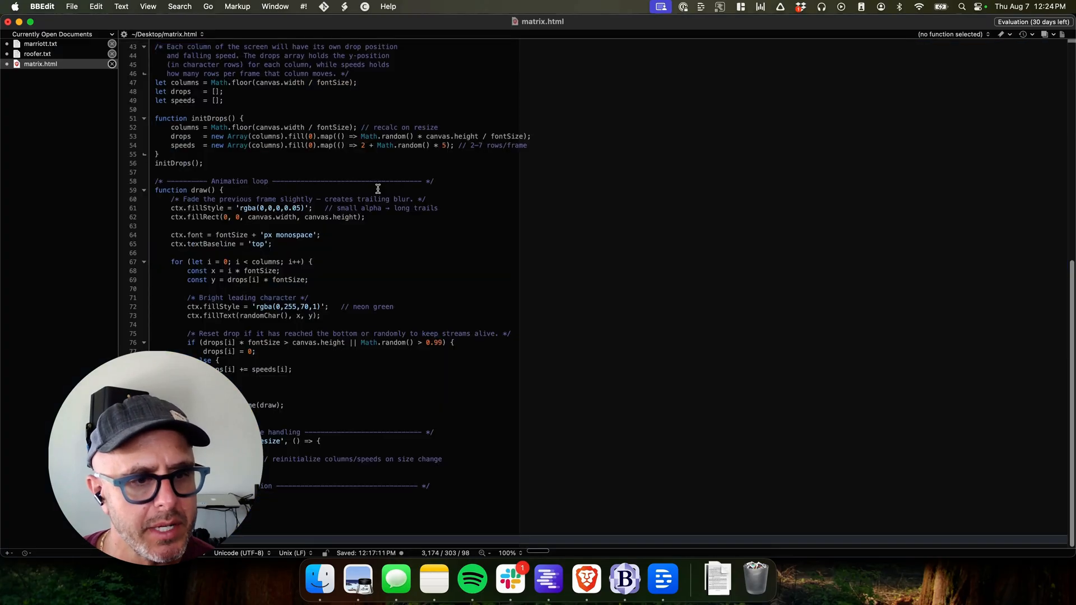
mouse_move(585, 580)
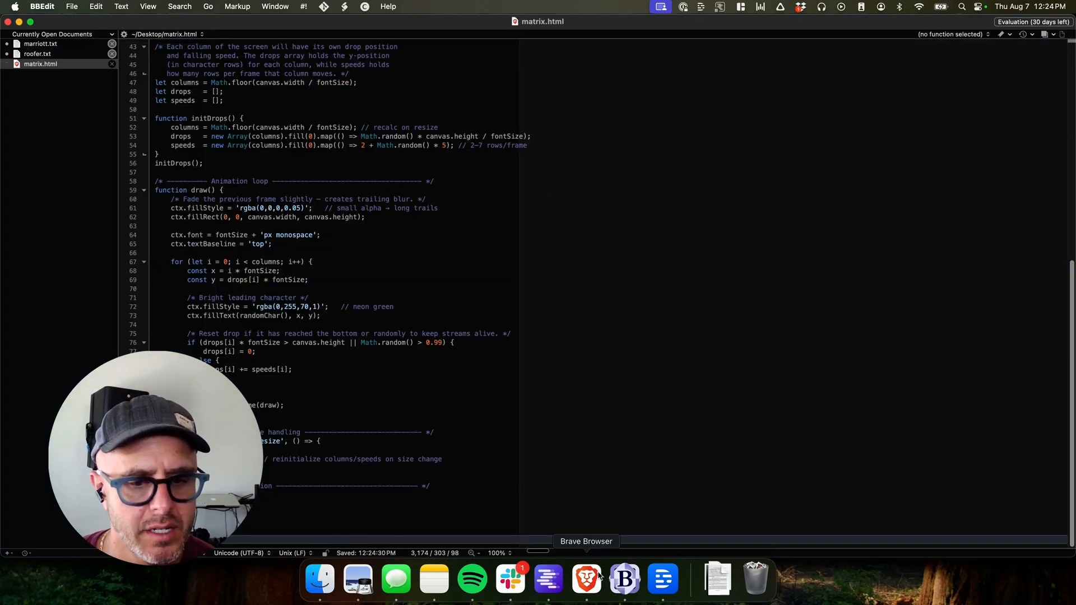
click(585, 578)
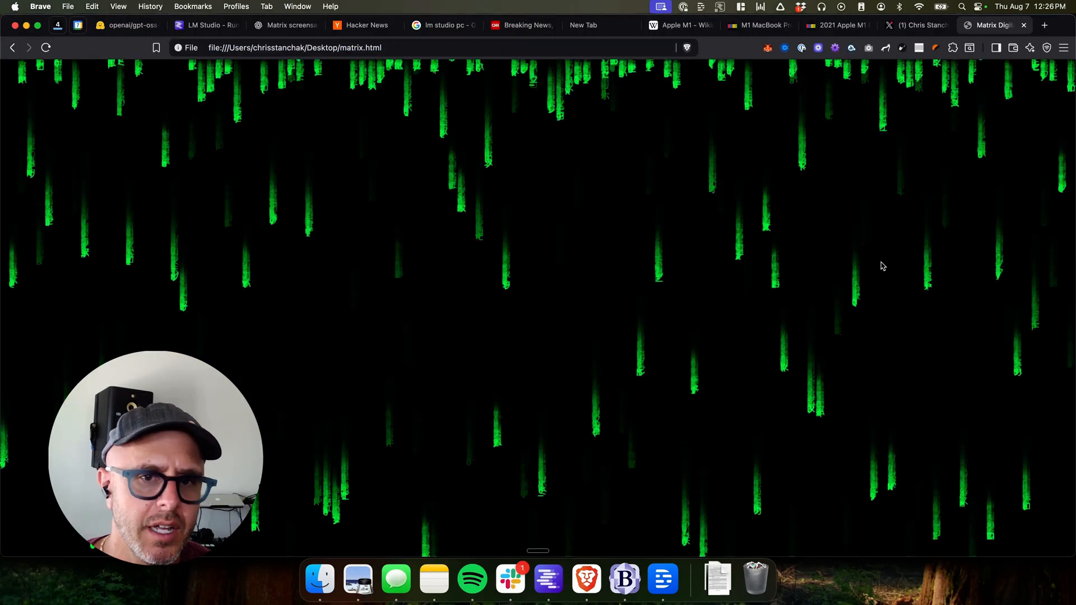